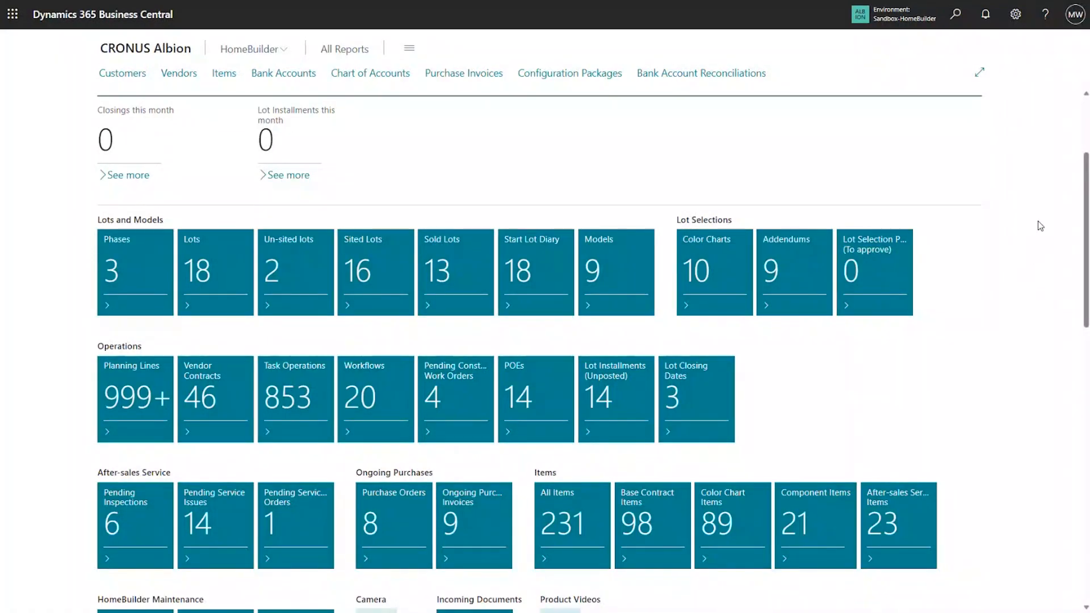
mouse_move(1047, 252)
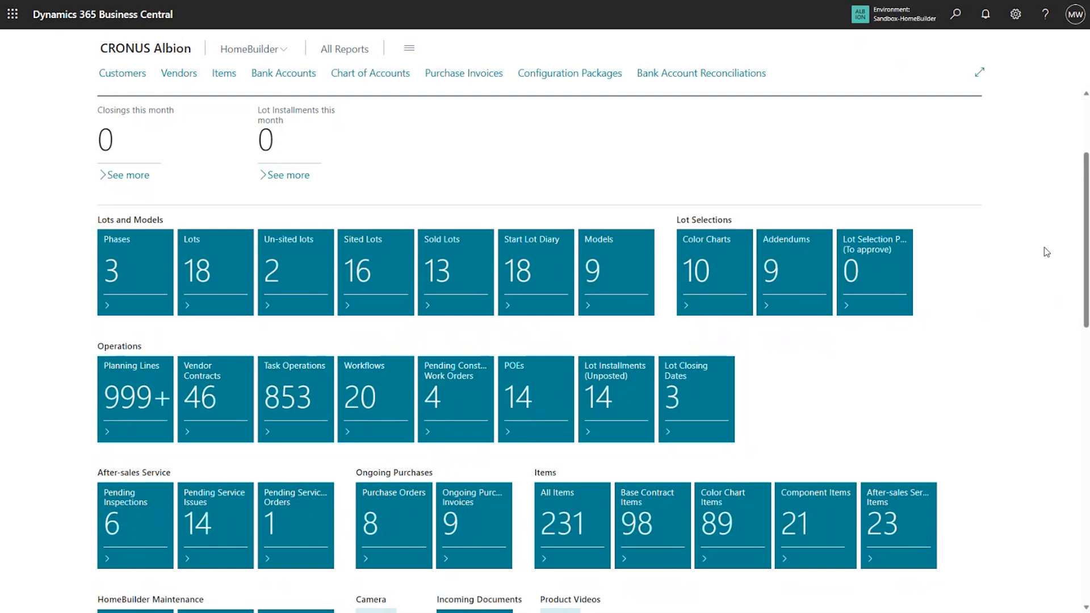
mouse_move(446, 118)
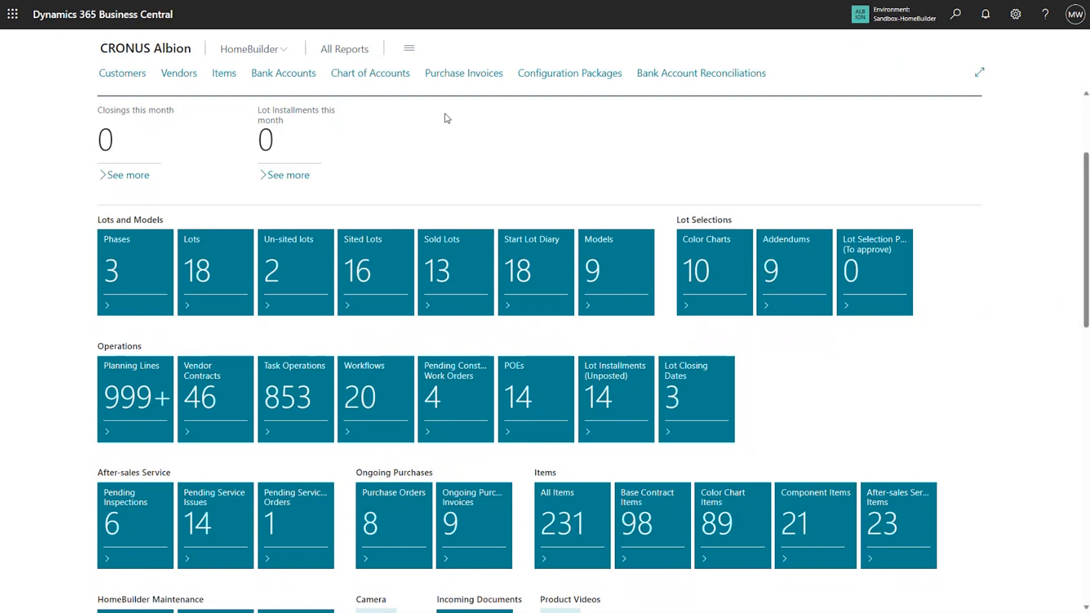
- Open Armstrong Framing invoice PI000057 and review its three lines totalling 2,500.00 CAD
left_click(463, 73)
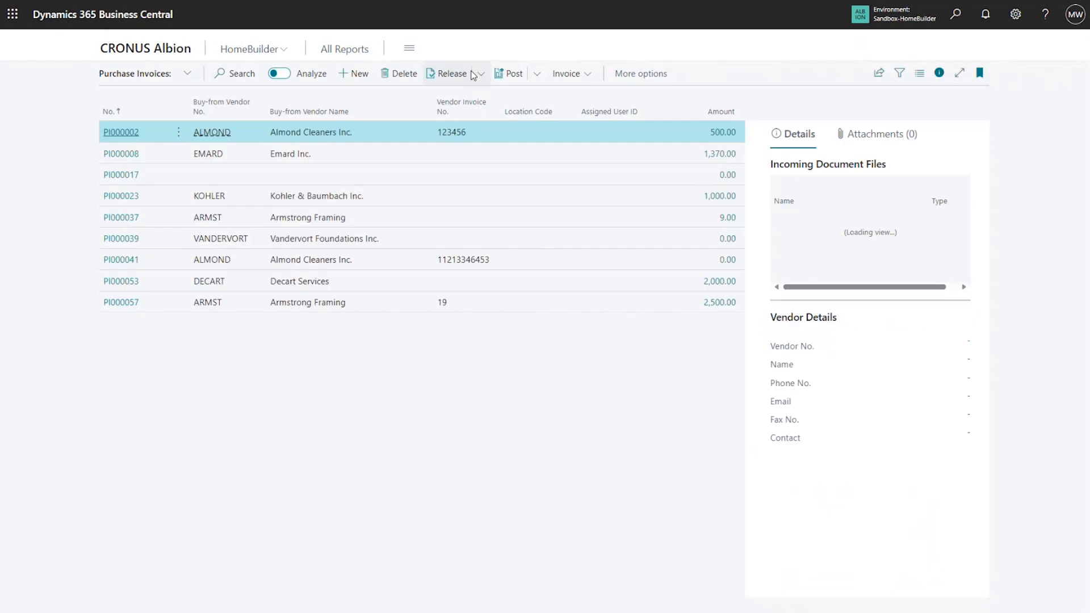
left_click(121, 320)
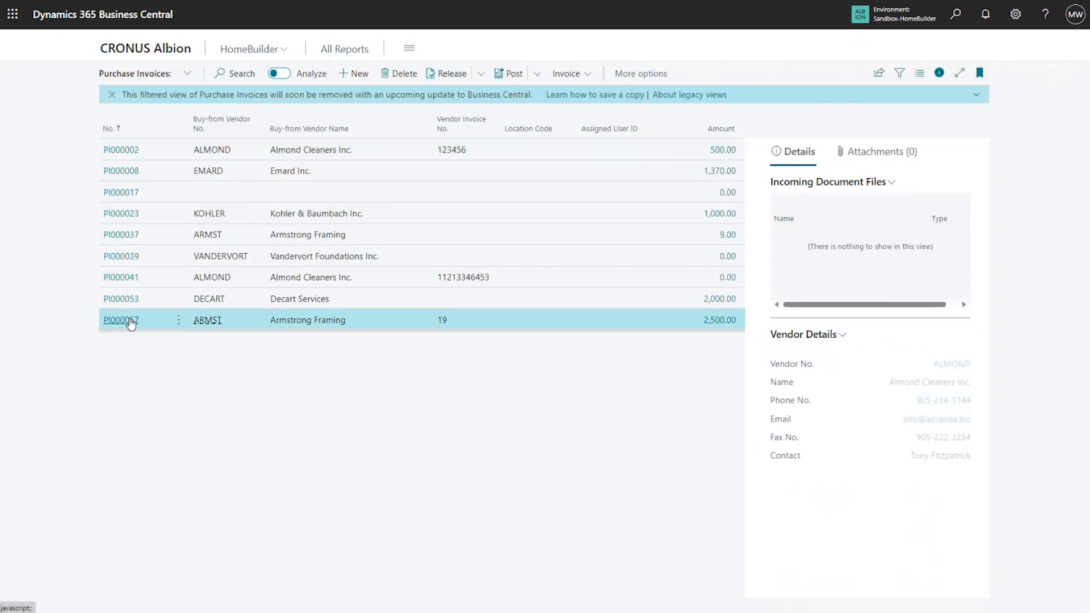
left_click(121, 320)
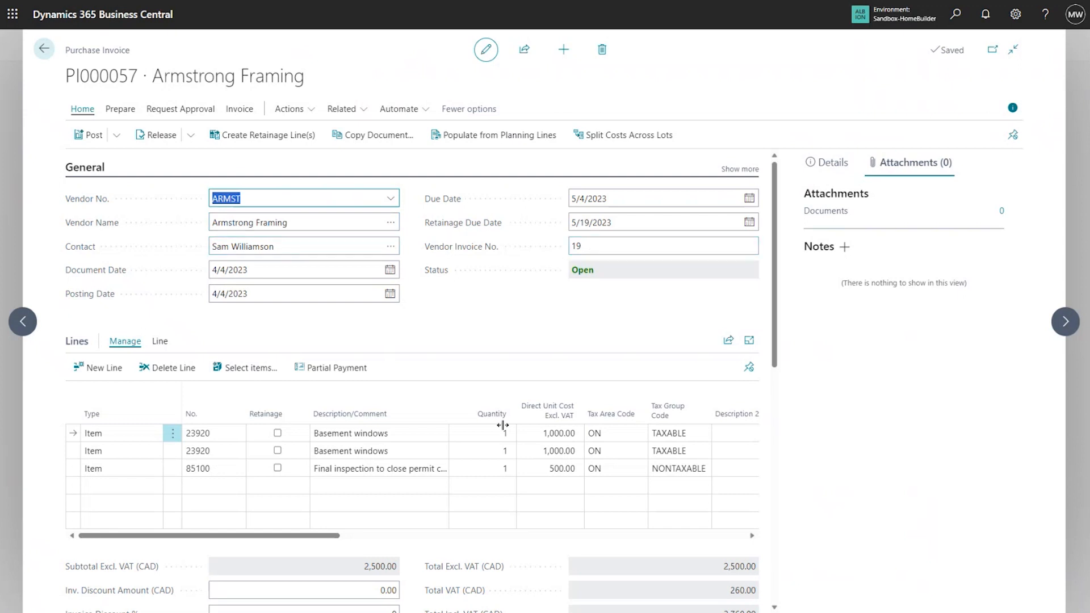
left_click(379, 434)
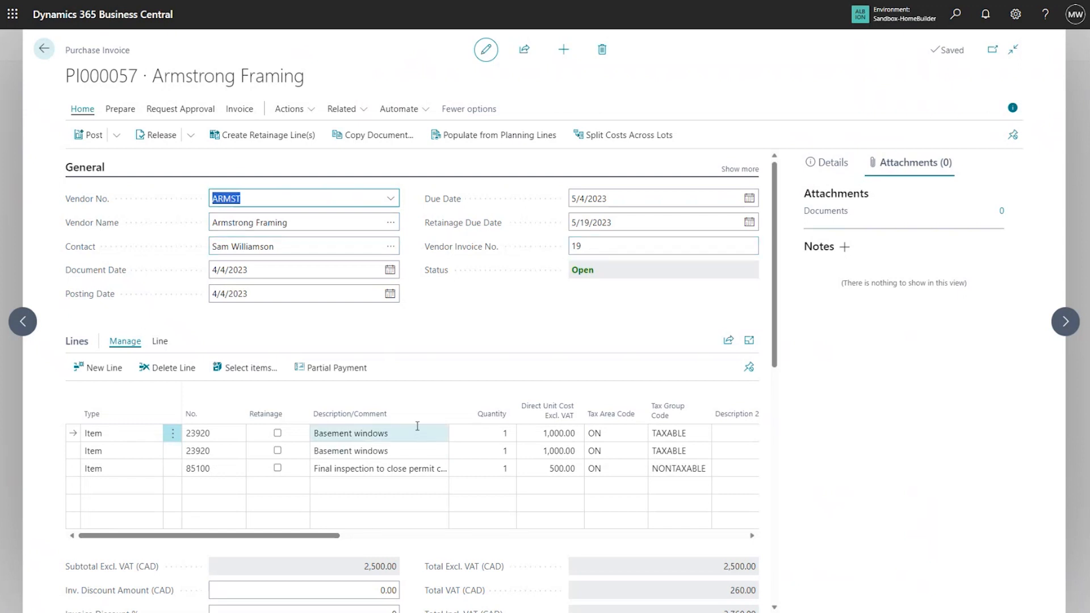
left_click(611, 433)
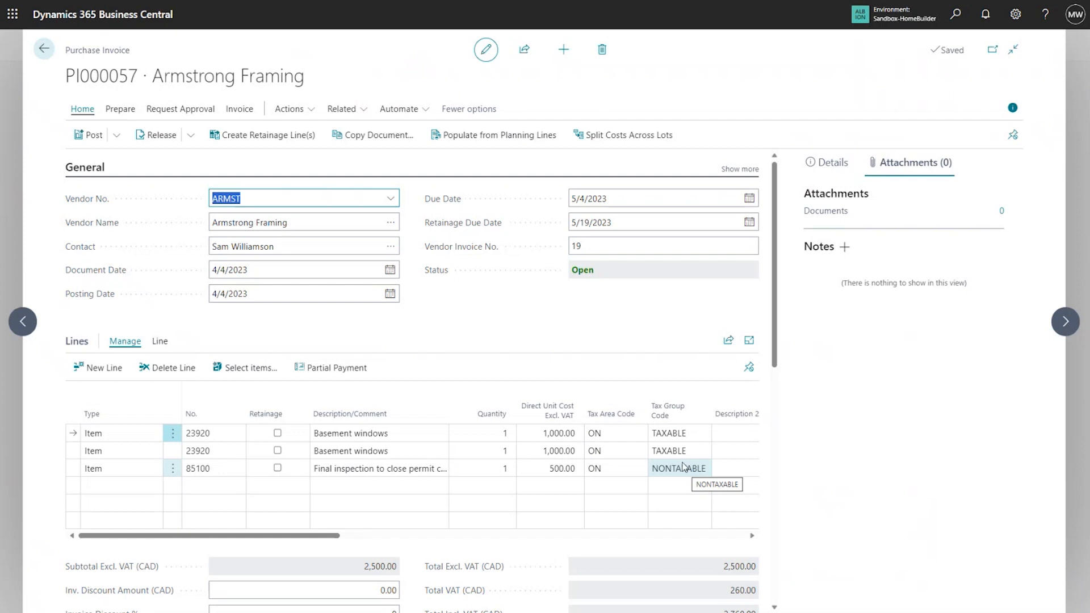
mouse_move(682, 471)
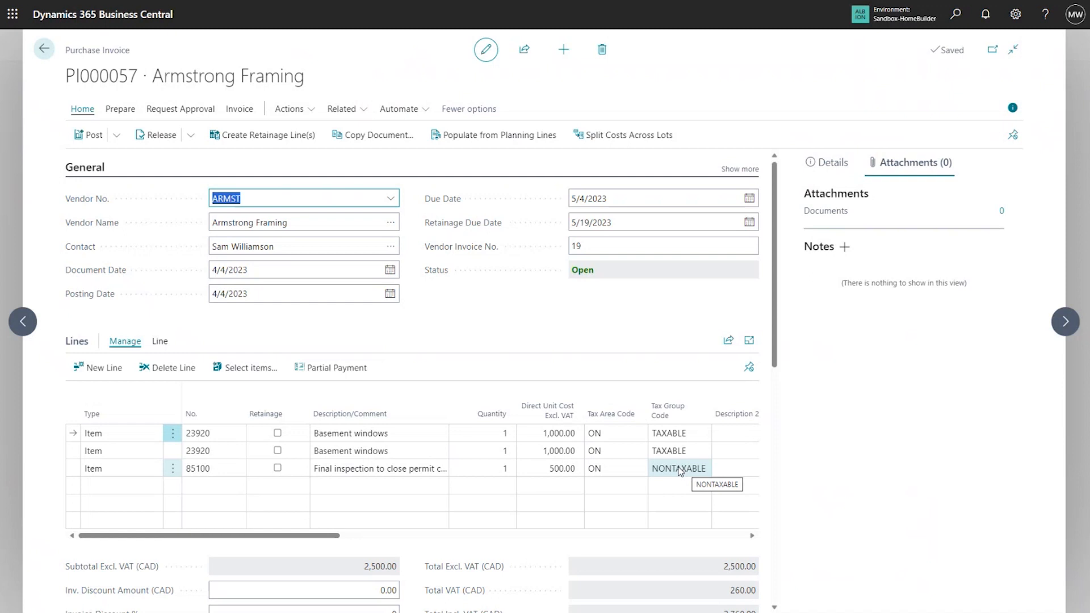
mouse_move(678, 472)
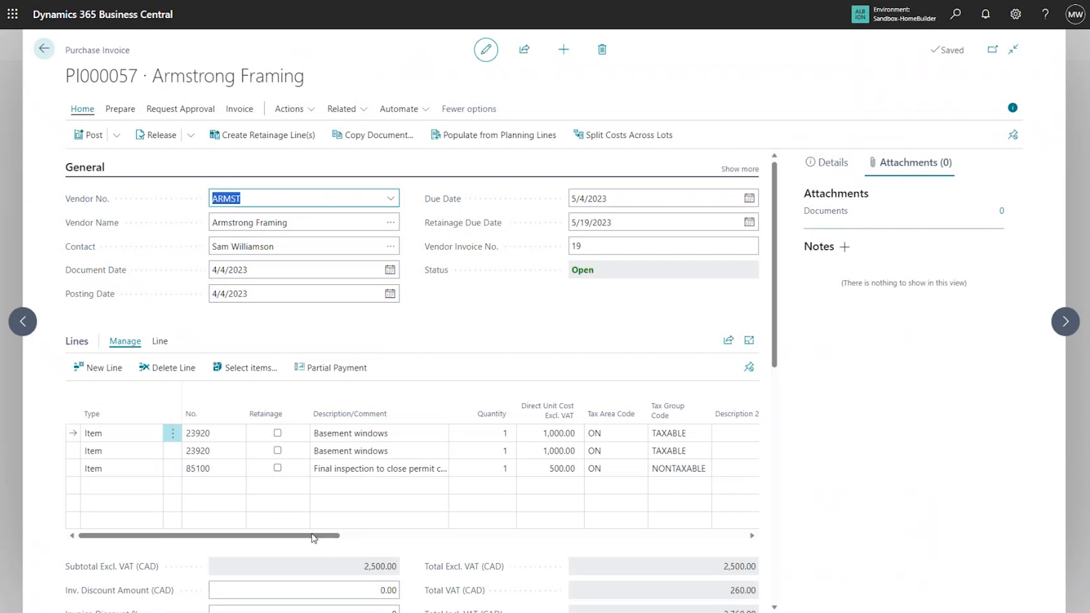
left_click(679, 432)
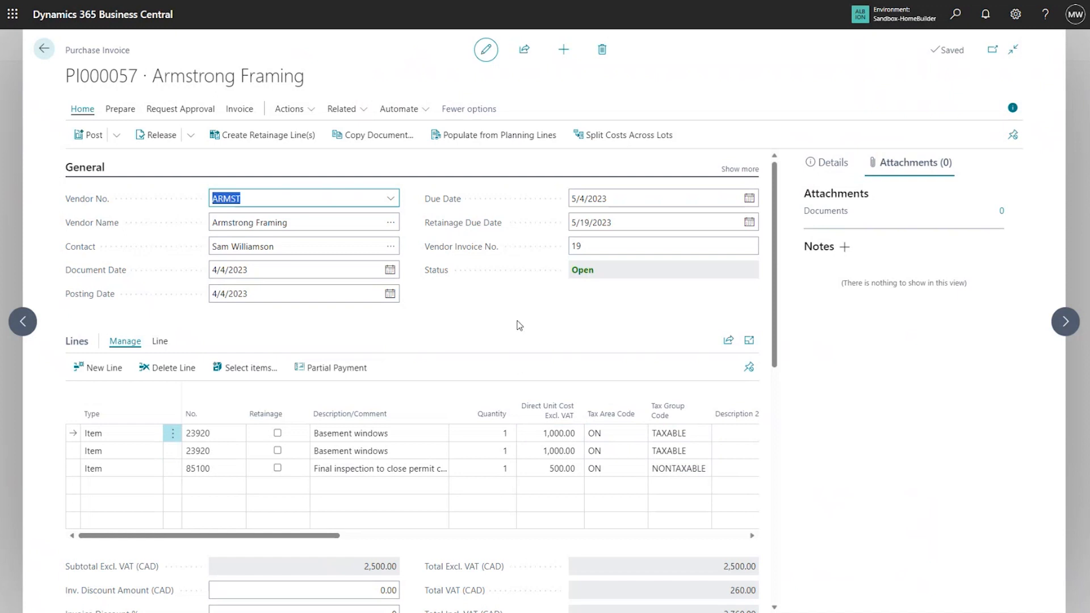
mouse_move(440, 325)
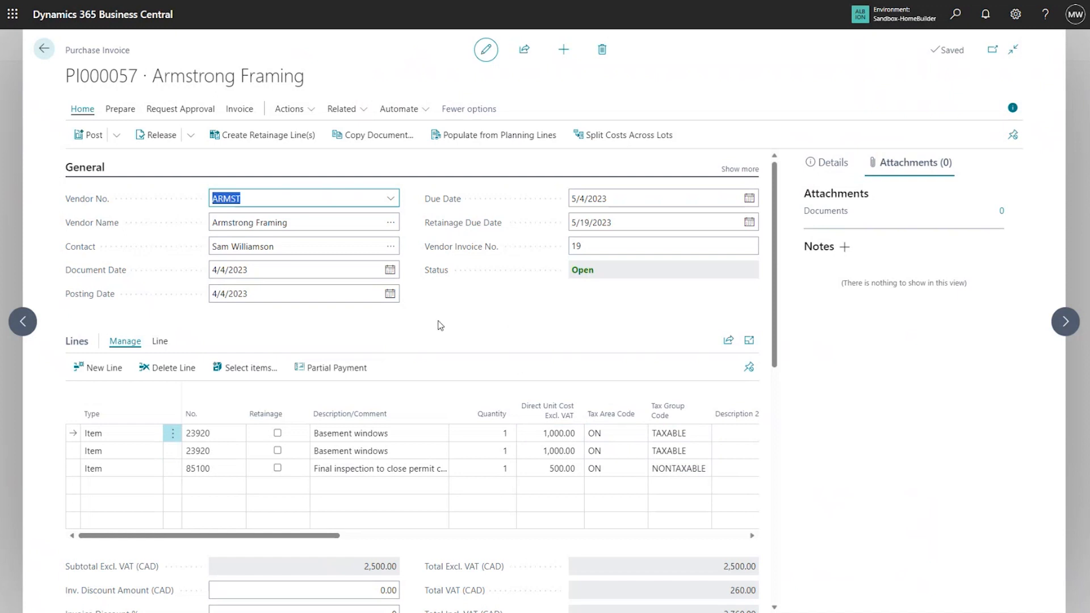
- Create 10% retainage lines on G/L 22100 and confirm Retainage % is 10
left_click(267, 136)
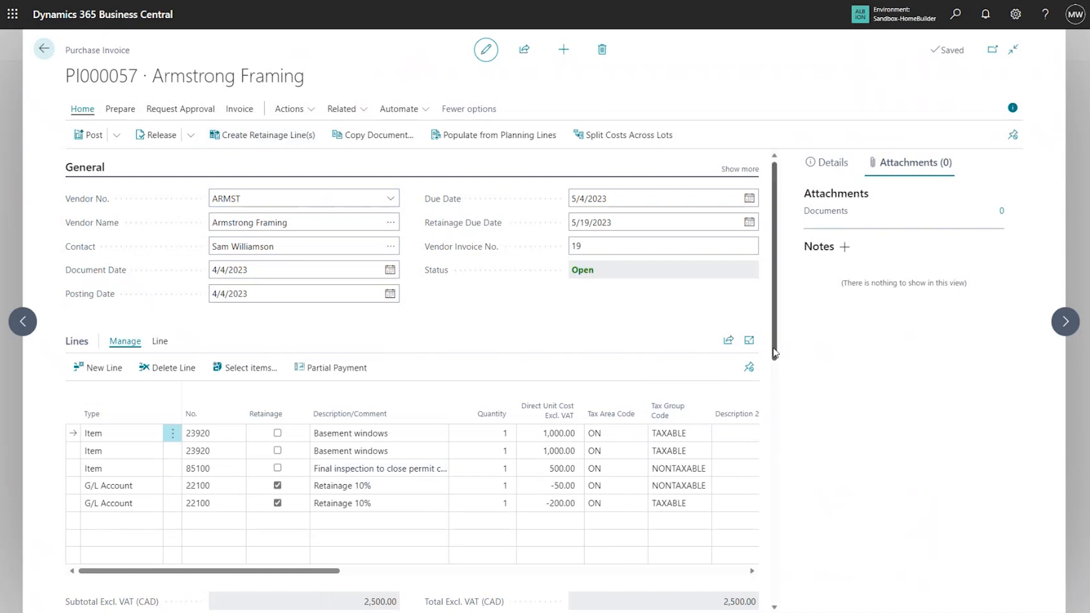
scroll("down", 3)
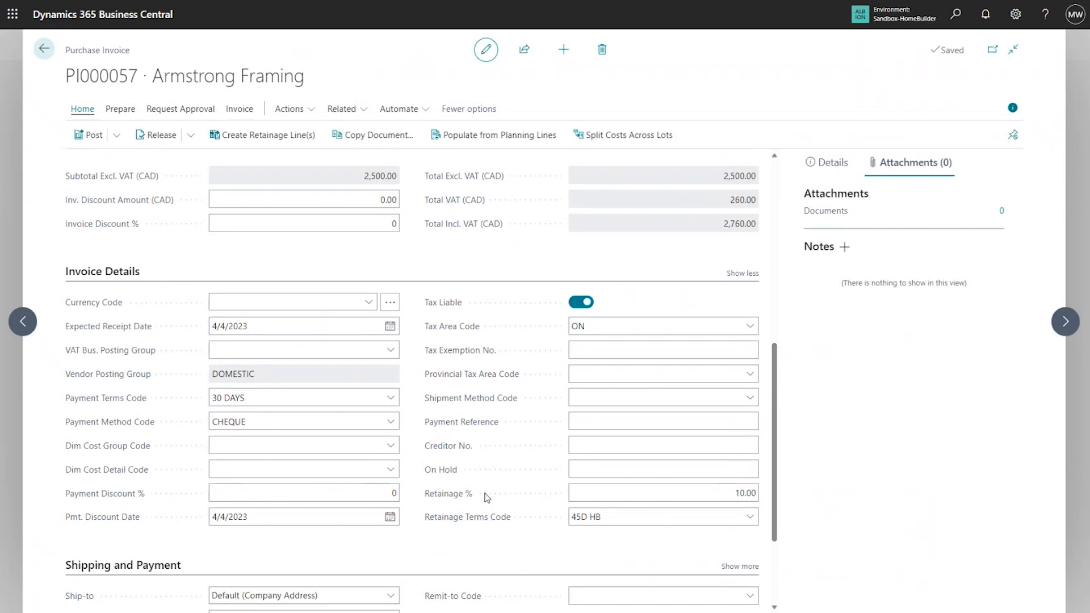
left_click(663, 492)
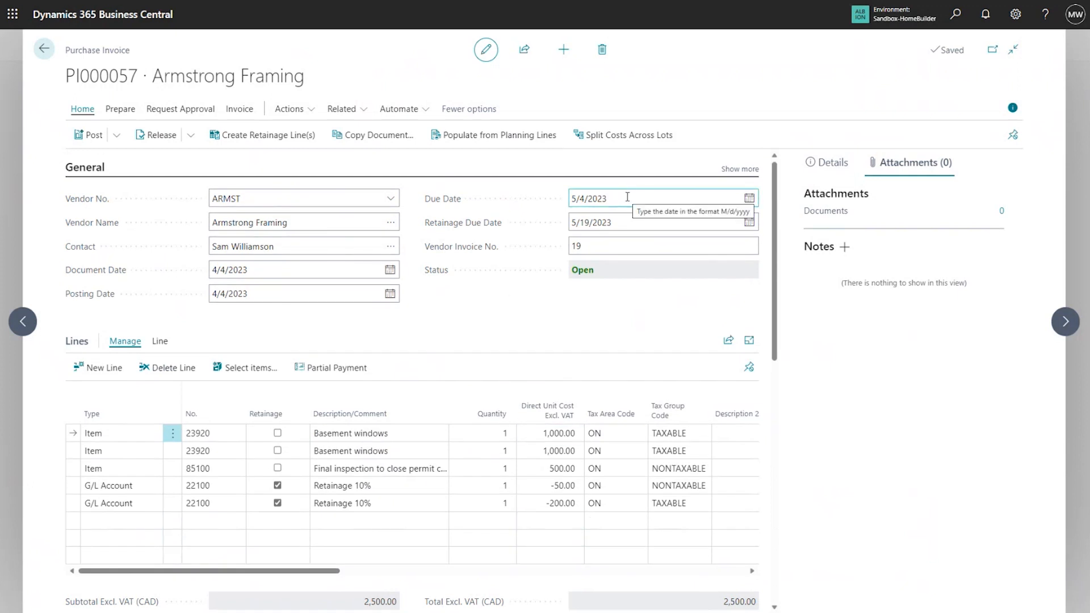
left_click(660, 222)
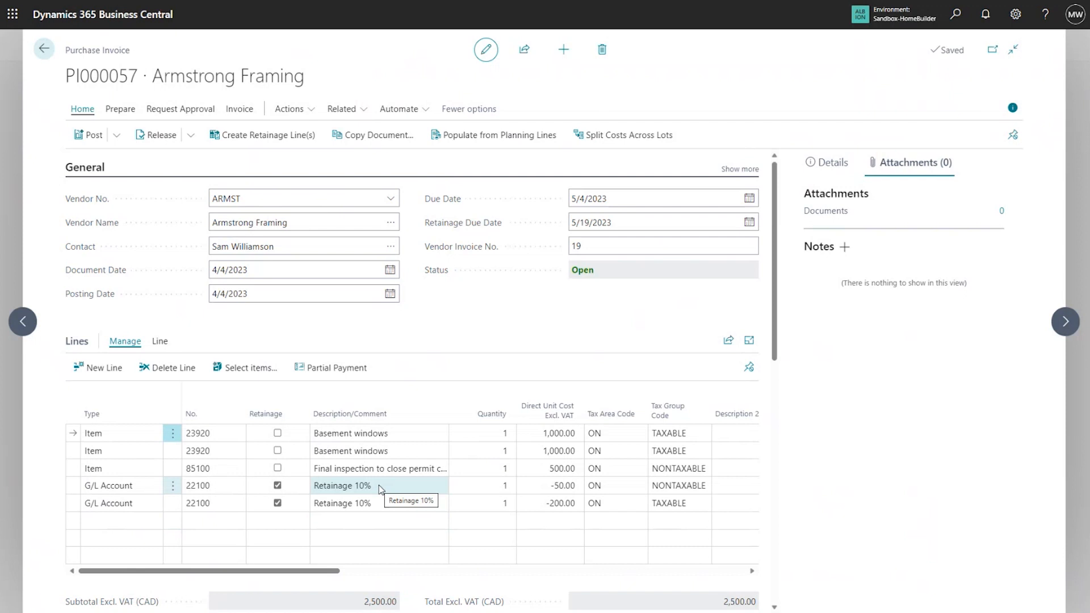
mouse_move(377, 490)
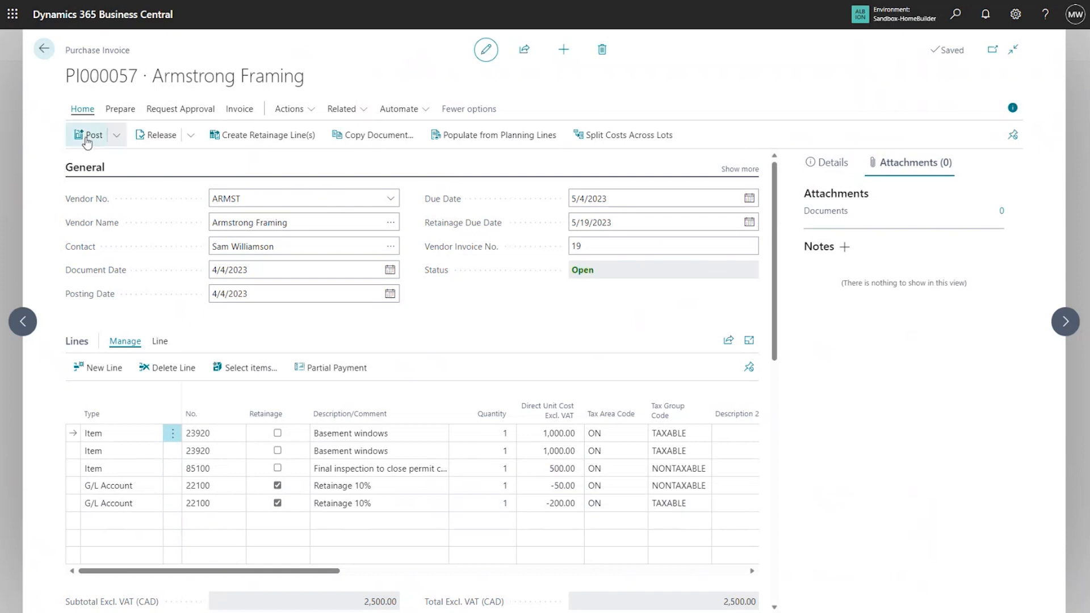
- Post invoice PI000057, then open vendor ARMST showing a 75,298.50 balance
left_click(88, 134)
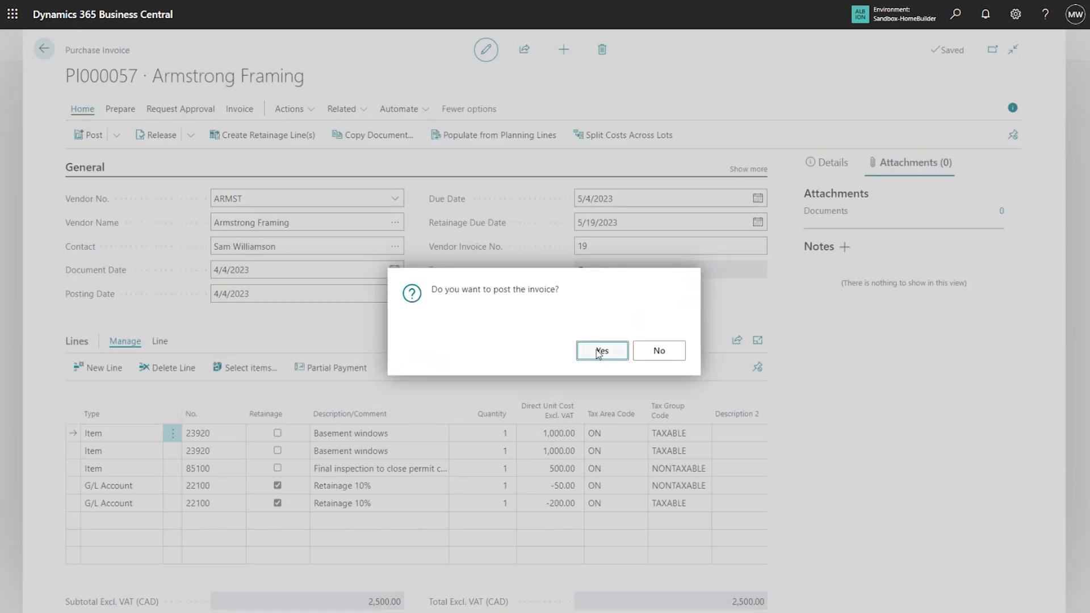
left_click(601, 351)
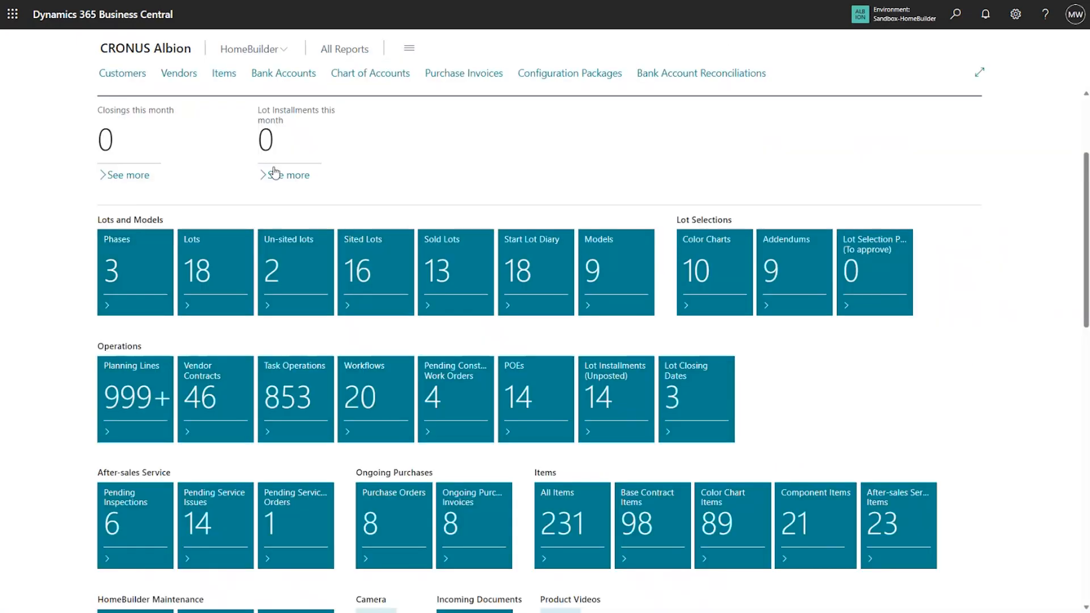
mouse_move(179, 73)
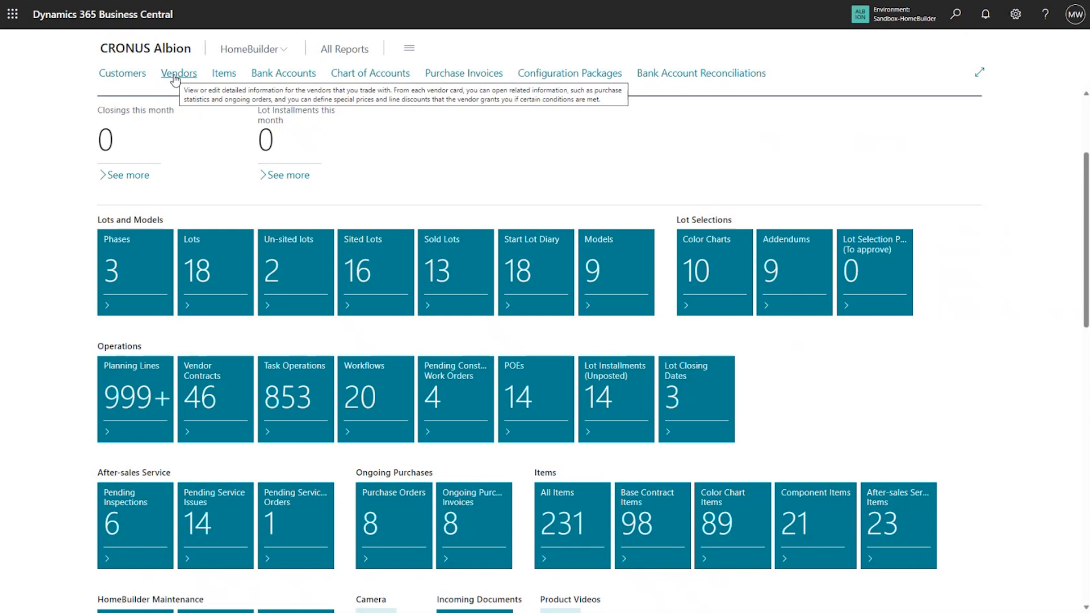
left_click(179, 73)
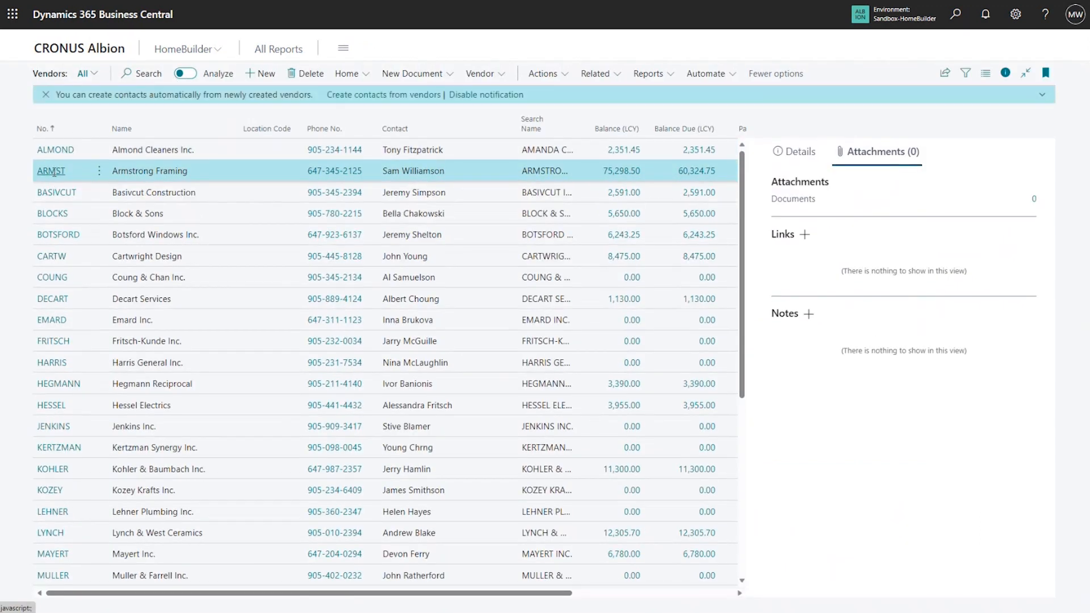
left_click(51, 170)
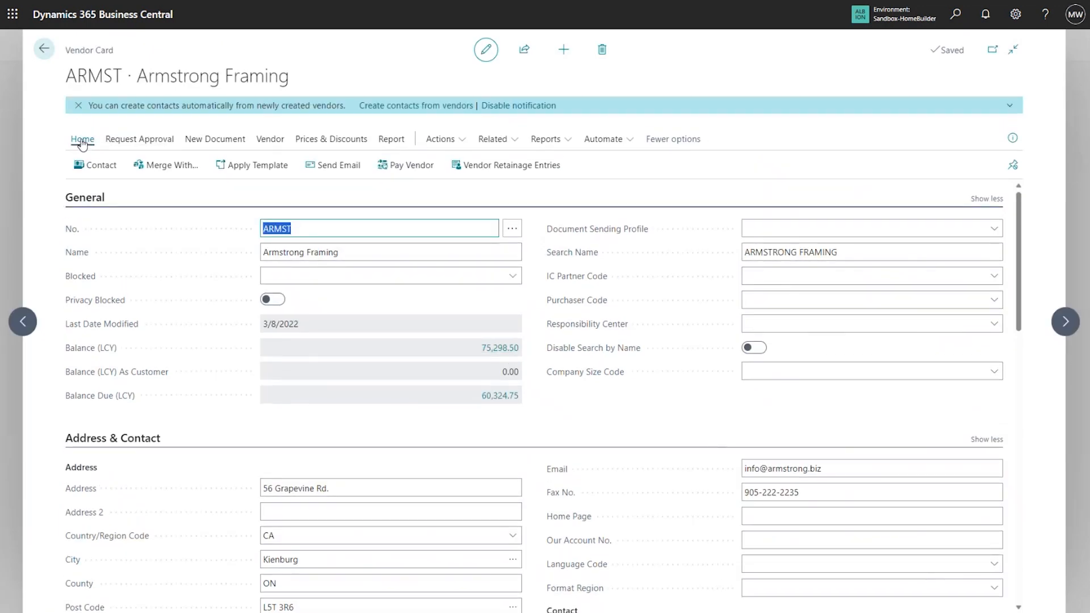
mouse_move(513, 170)
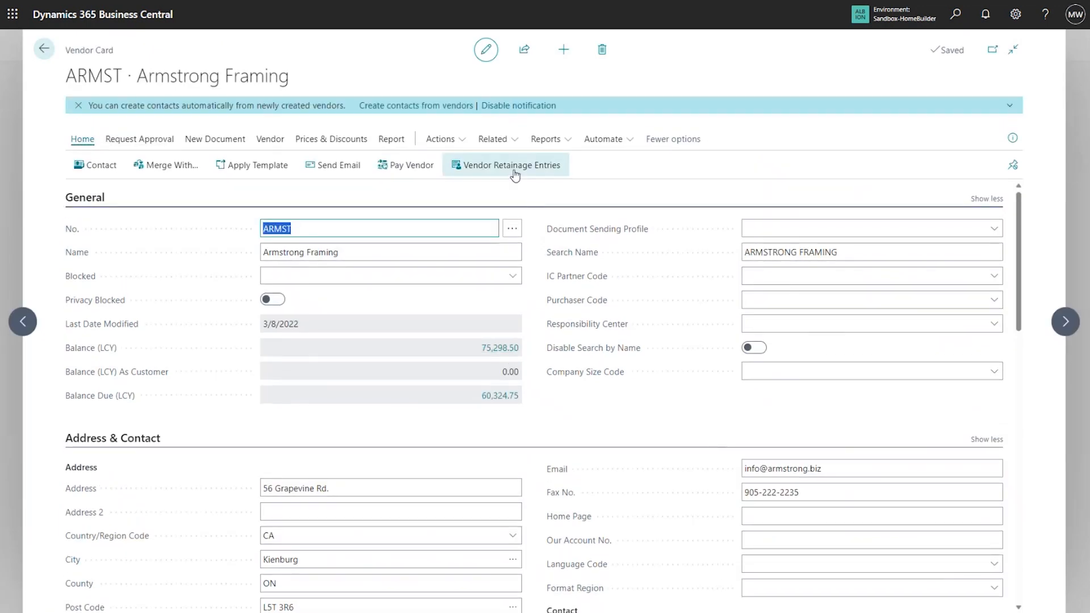
mouse_move(514, 165)
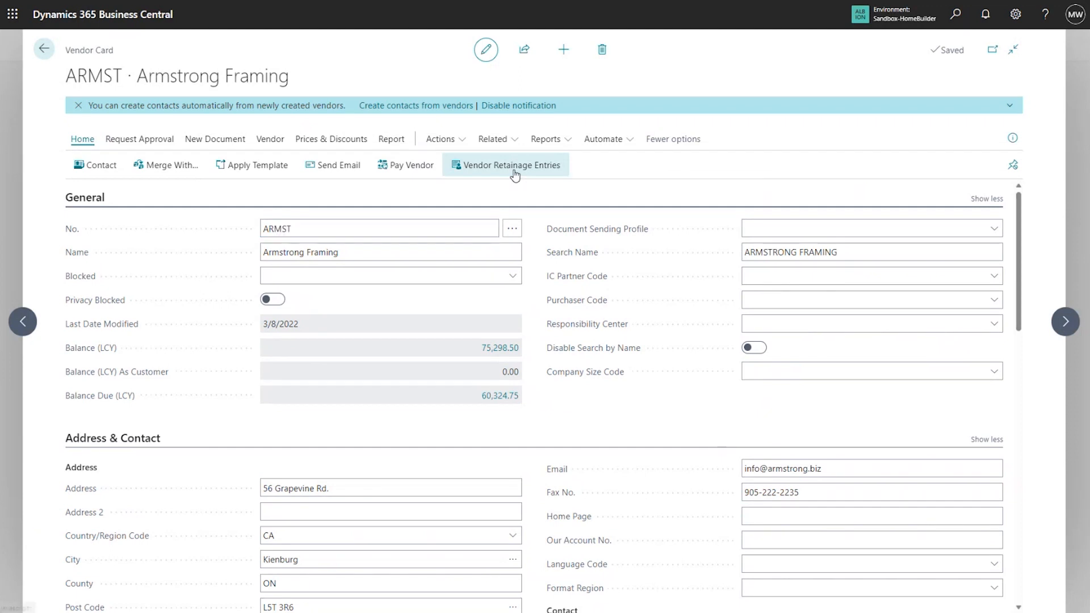
left_click(511, 165)
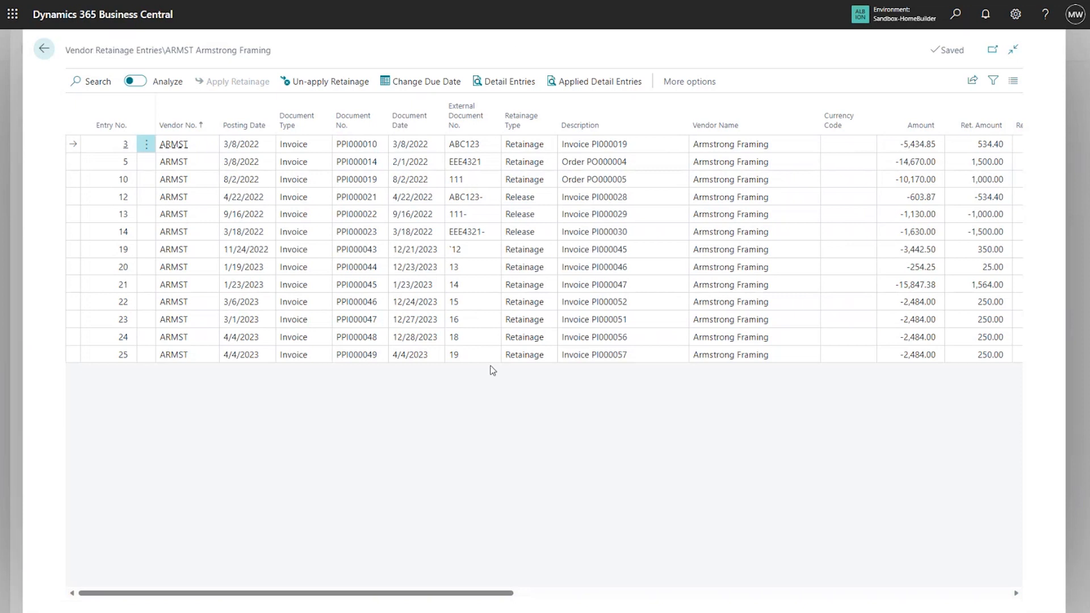
left_click(174, 355)
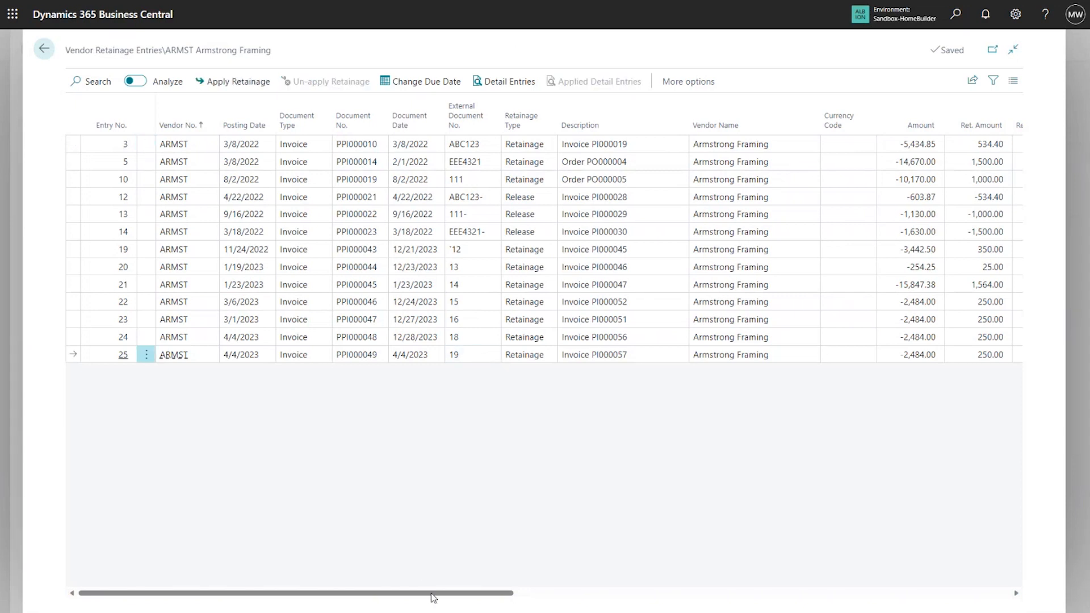
scroll("right", 3)
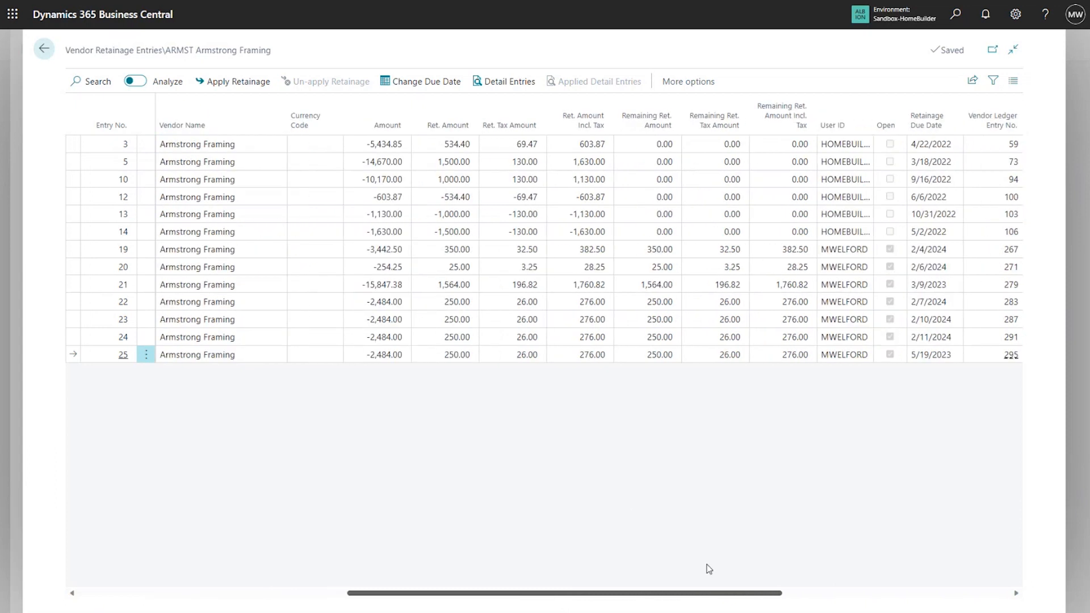
mouse_move(384, 362)
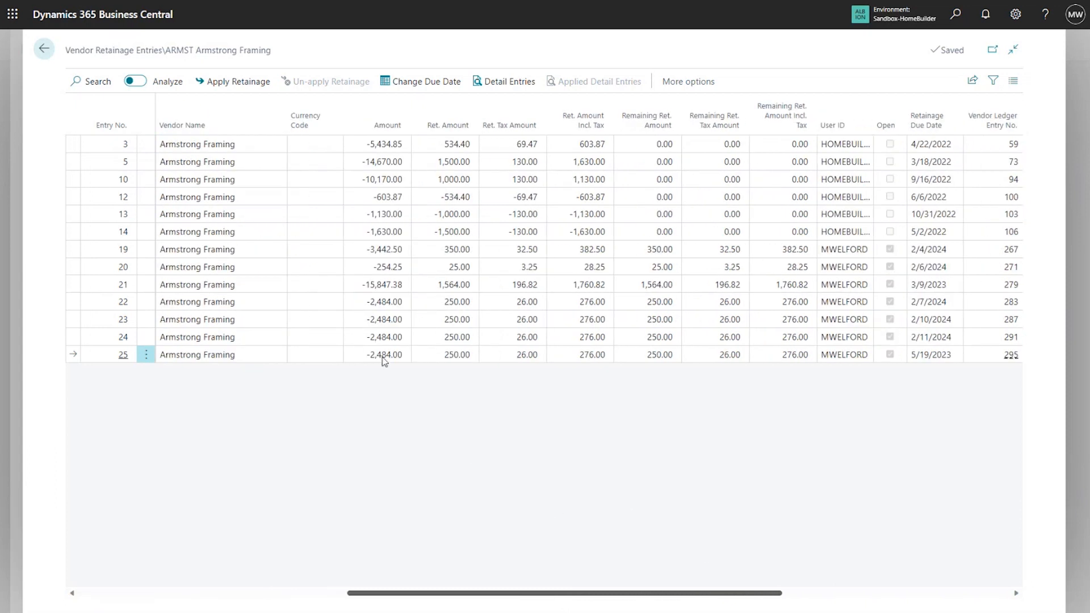
mouse_move(457, 362)
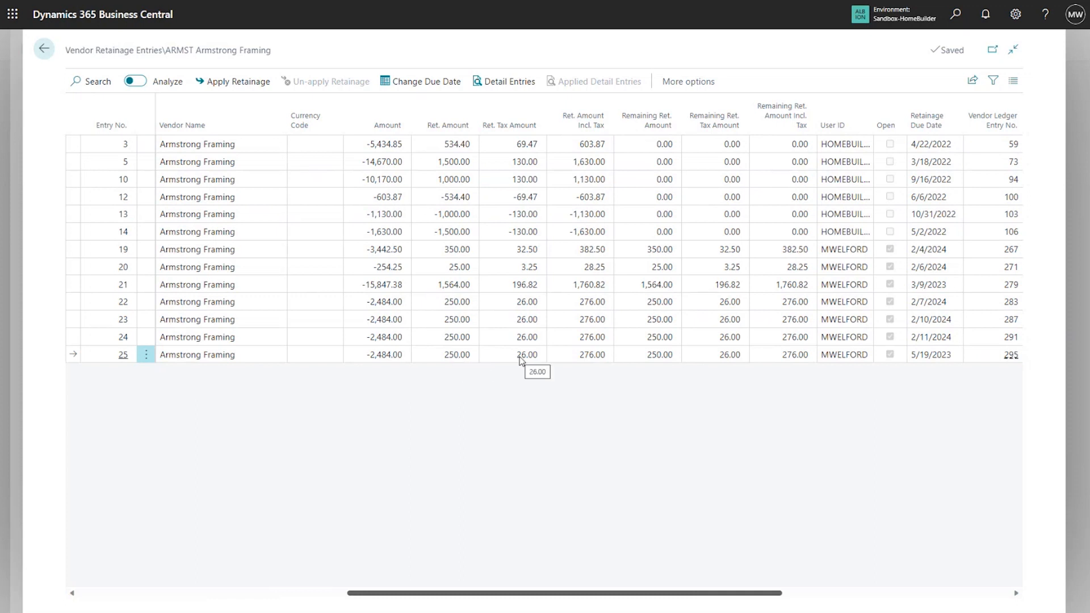
mouse_move(573, 391)
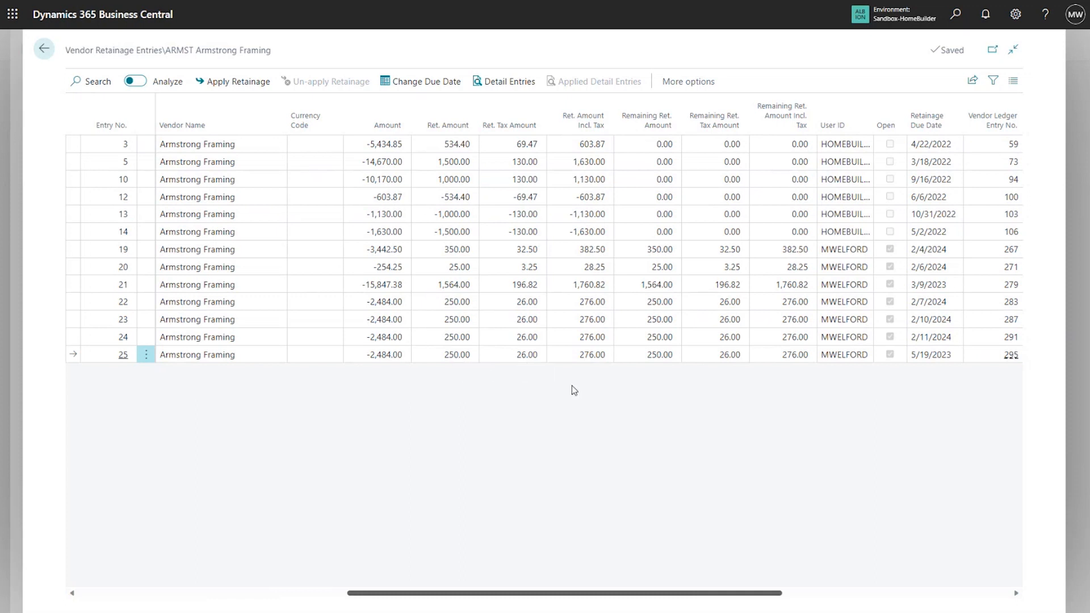
mouse_move(592, 359)
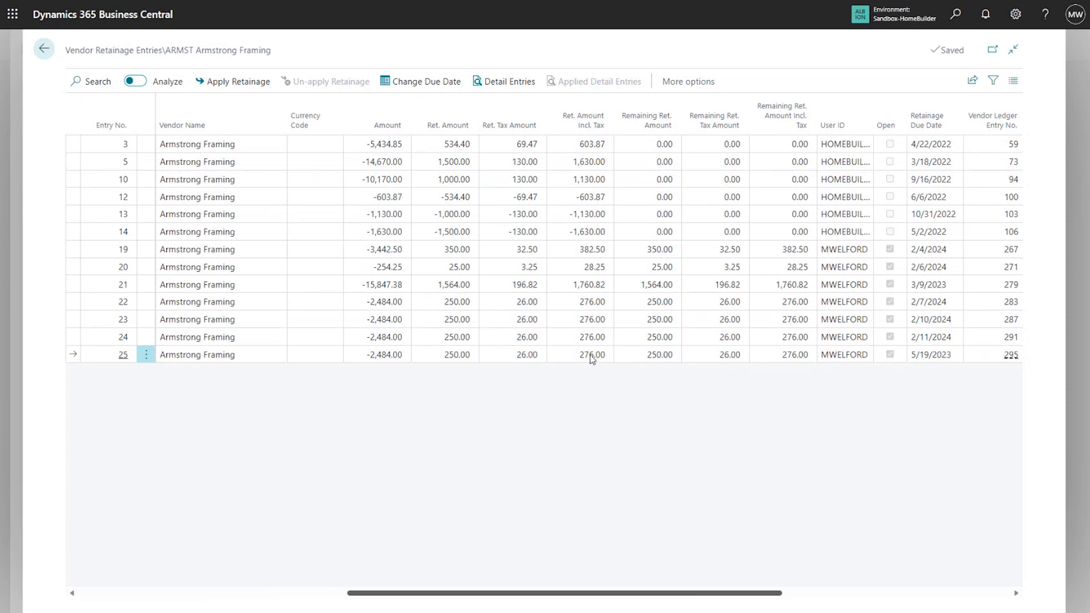
mouse_move(514, 372)
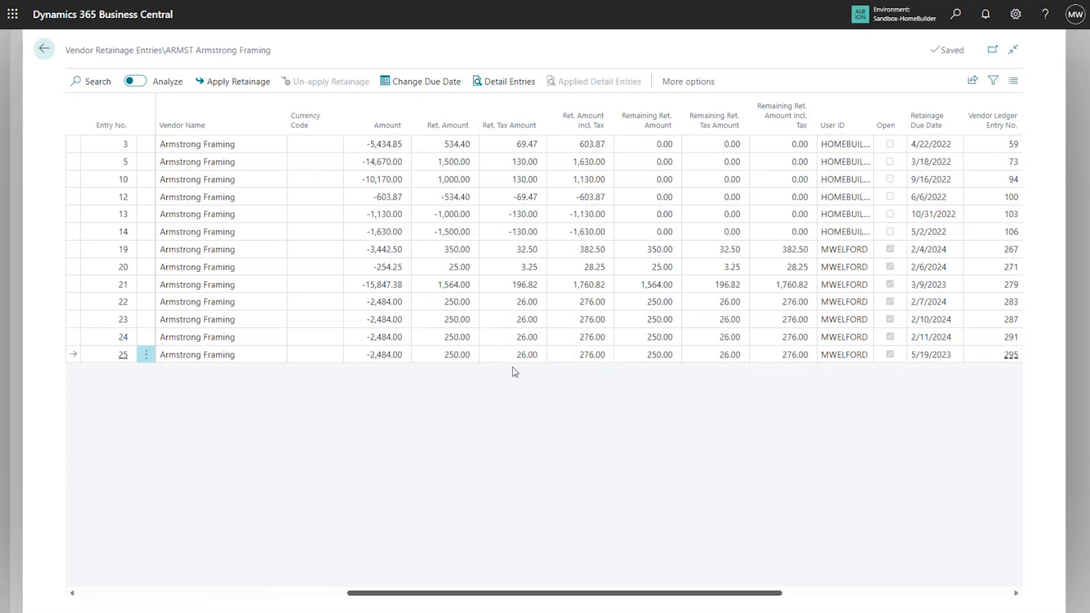
mouse_move(837, 452)
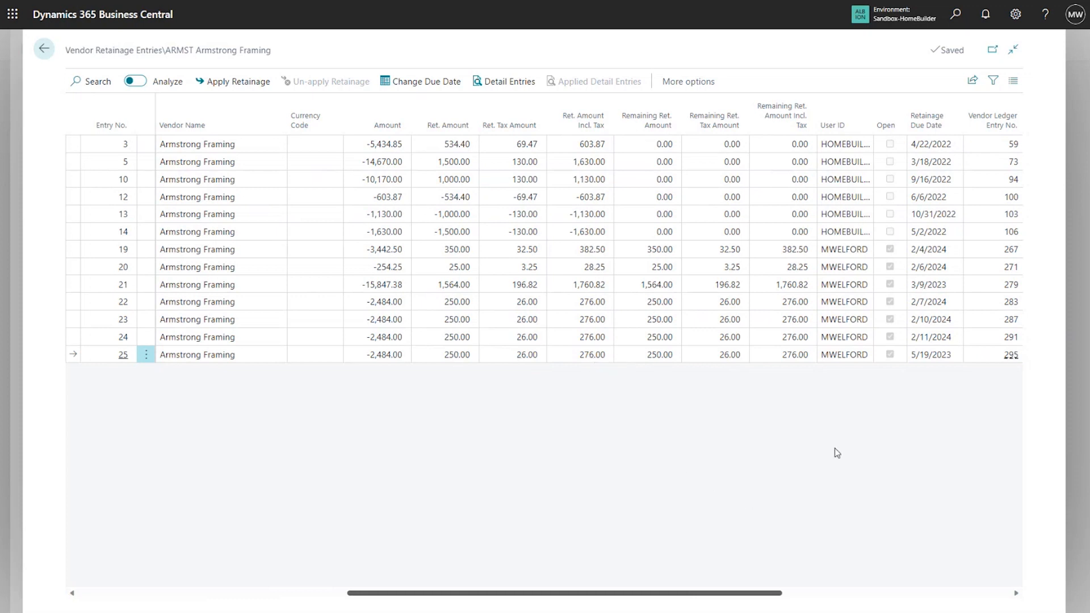
mouse_move(611, 362)
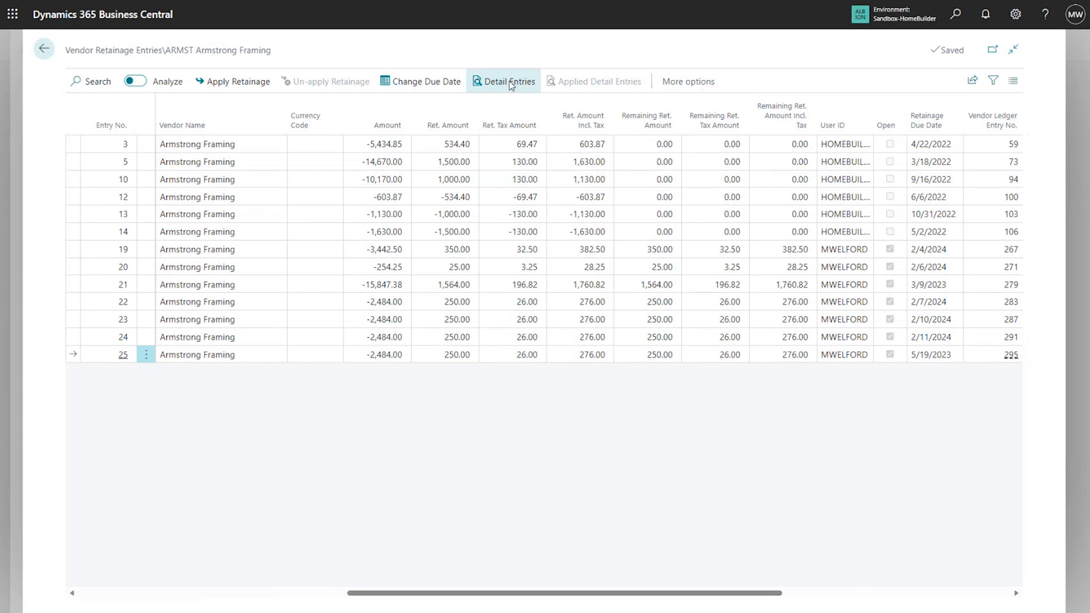
- View entry 25's detail retainage lines (50.00 non-taxable, 200.00 taxable) and go back
left_click(504, 80)
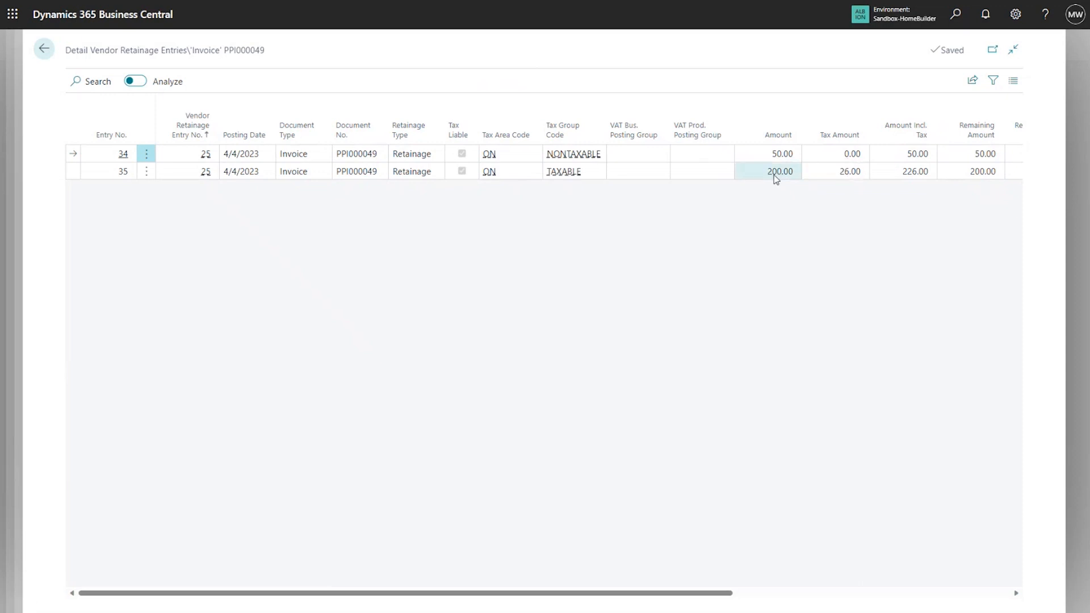
left_click(836, 171)
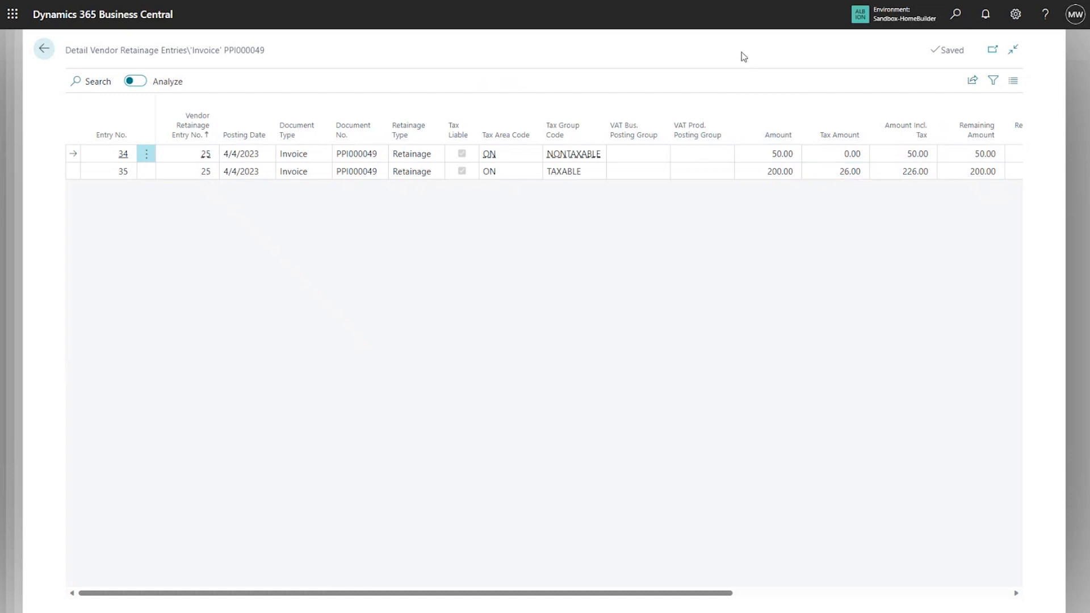
mouse_move(571, 80)
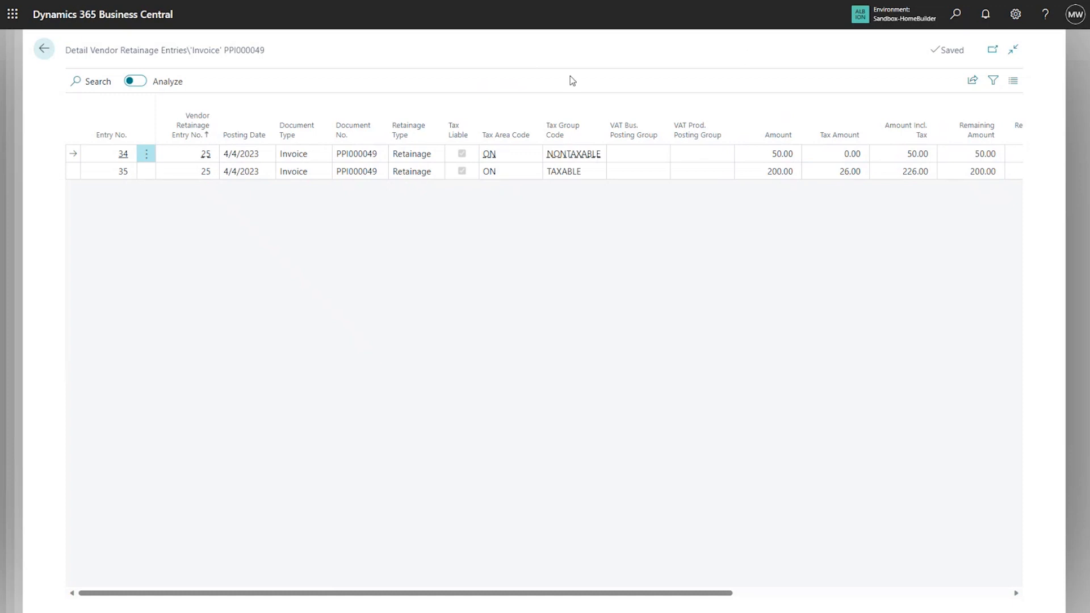
mouse_move(44, 49)
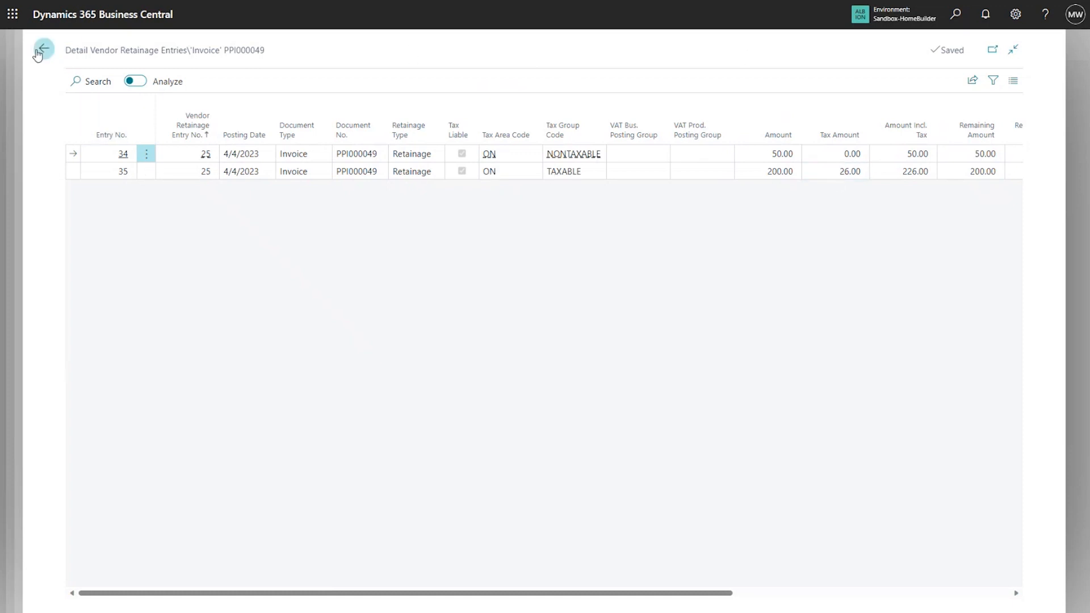
left_click(44, 49)
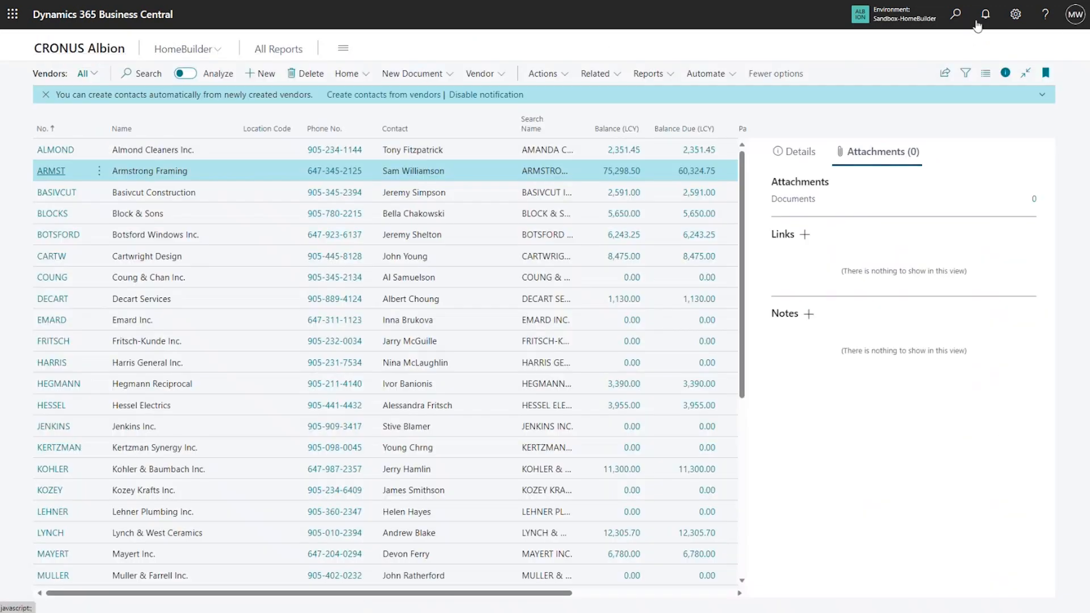
- Find and open the Aged Retainage Payable report through Tell Me
type("retail")
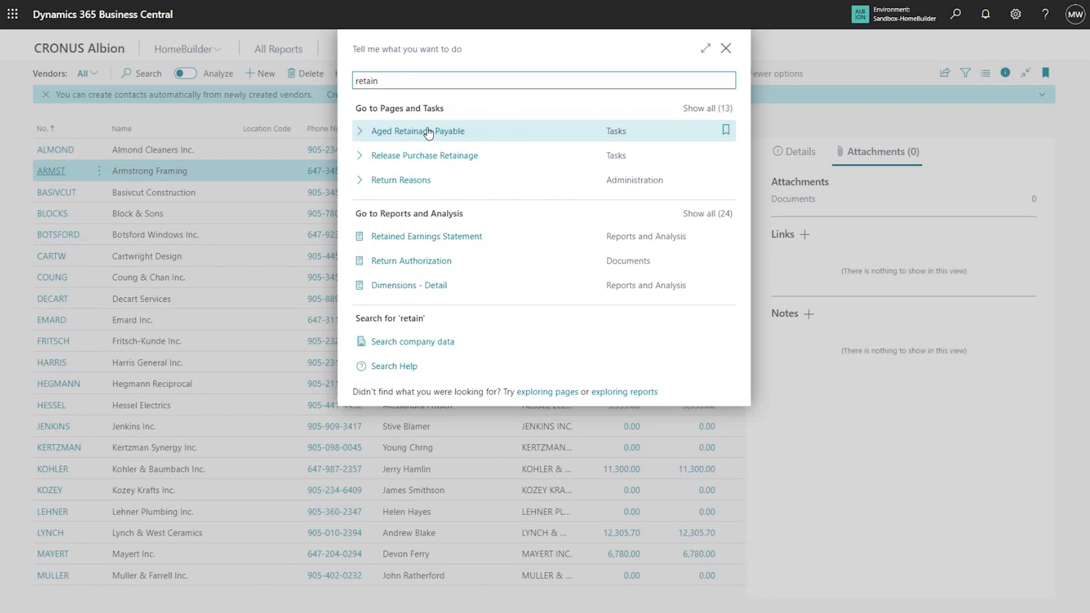
left_click(419, 131)
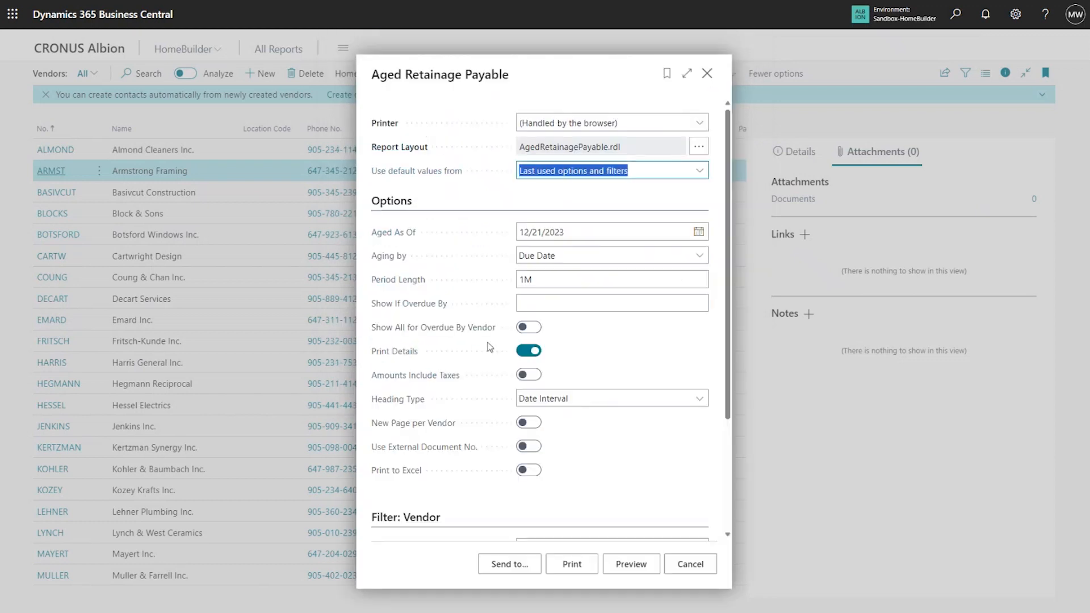
mouse_move(496, 353)
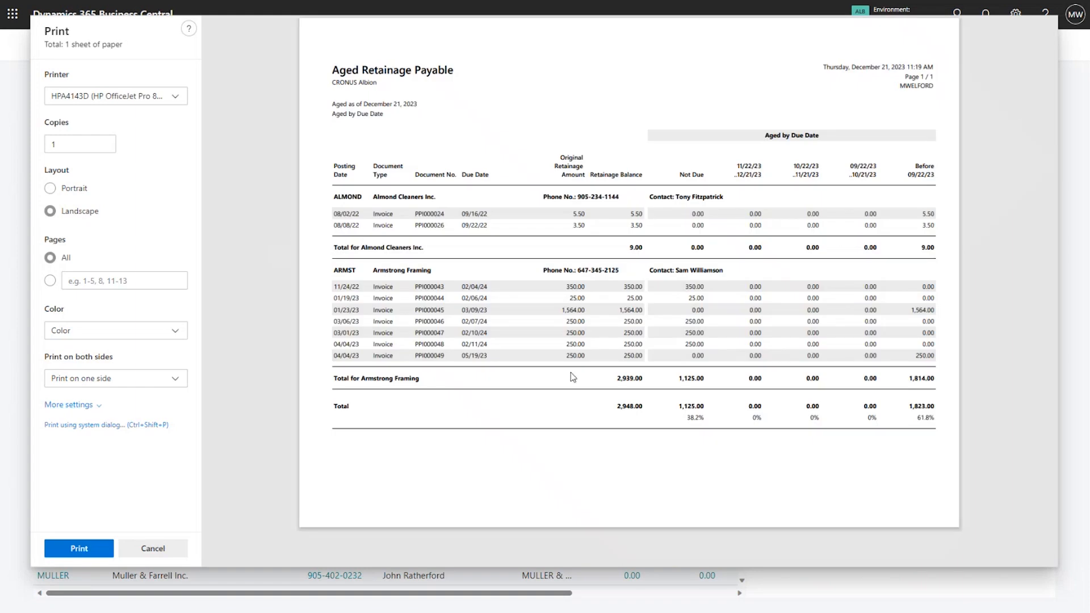
mouse_move(605, 416)
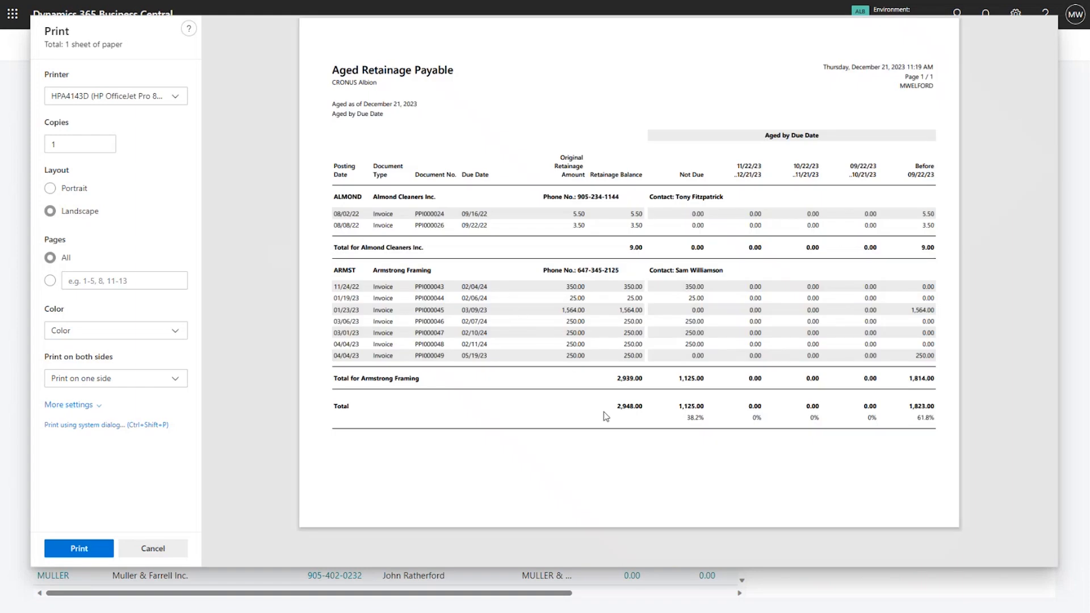
mouse_move(569, 386)
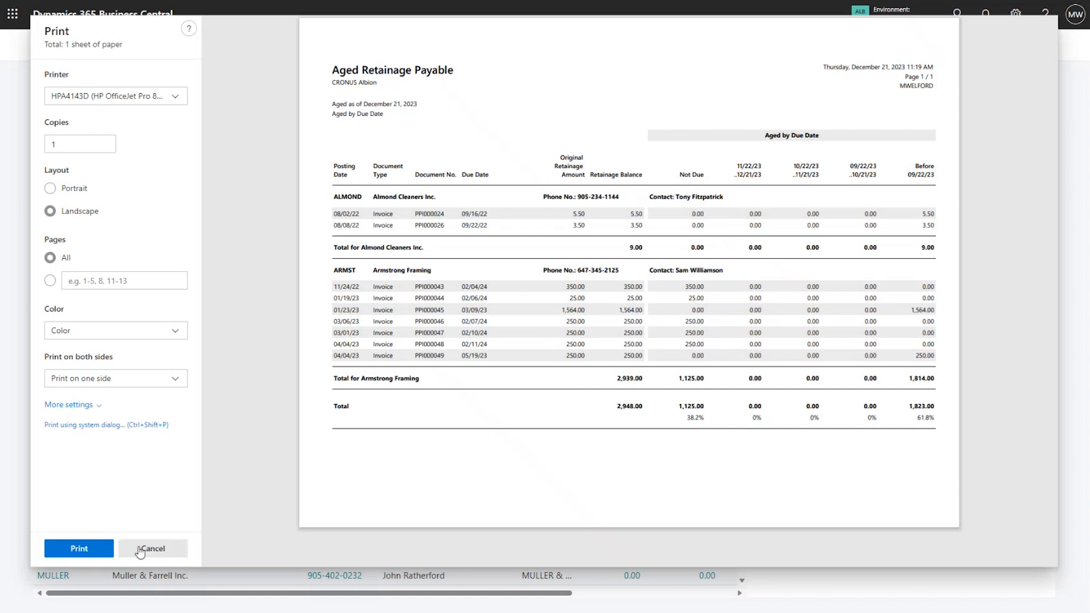
- Cancel the preview and view ARMST's ledger entries across to the retainage columns
left_click(152, 549)
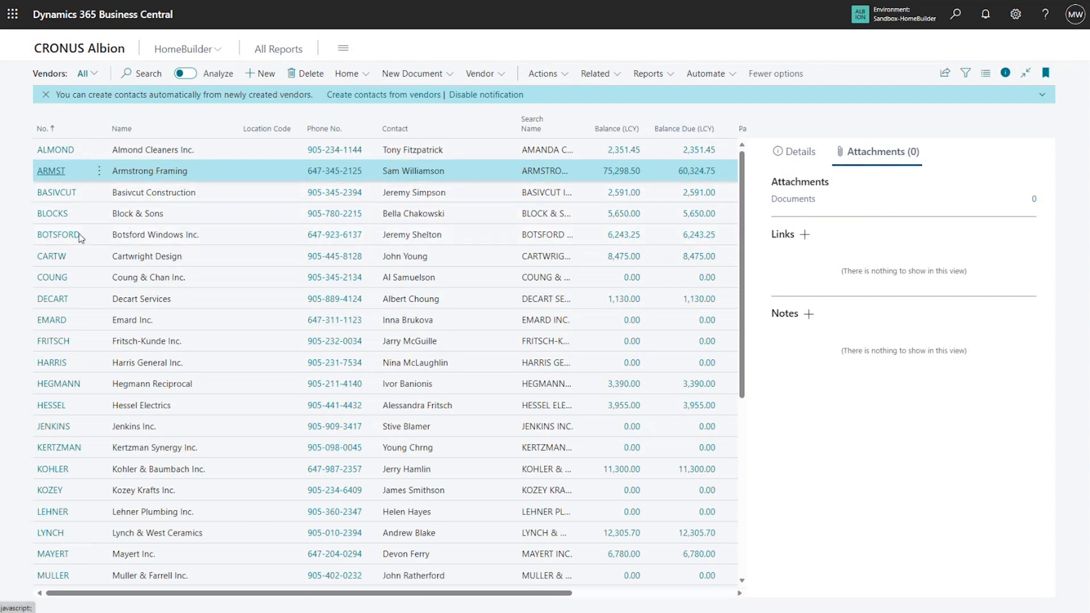
left_click(50, 170)
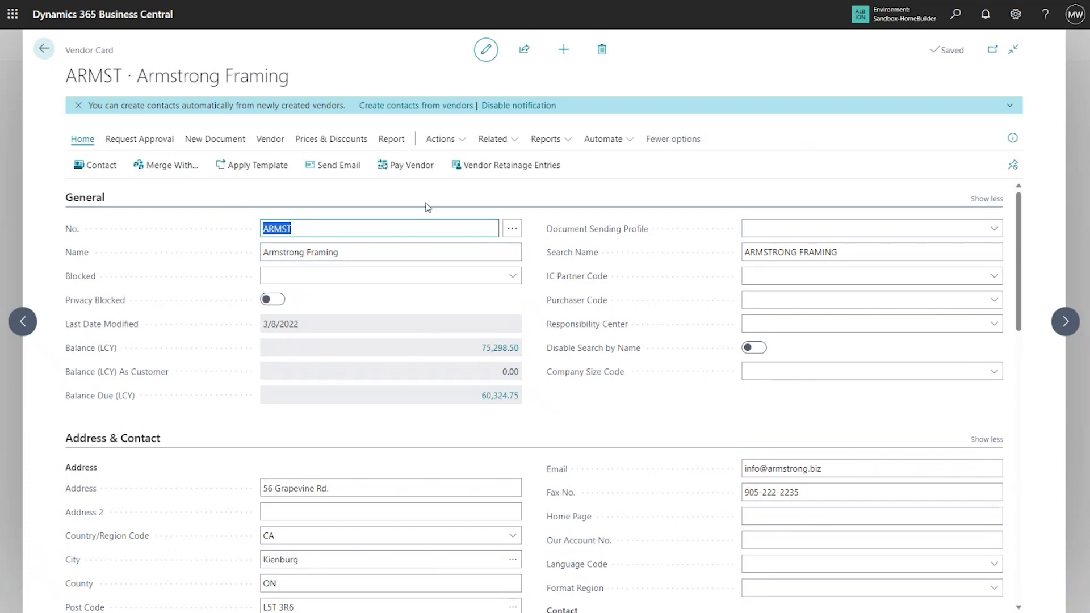
left_click(270, 139)
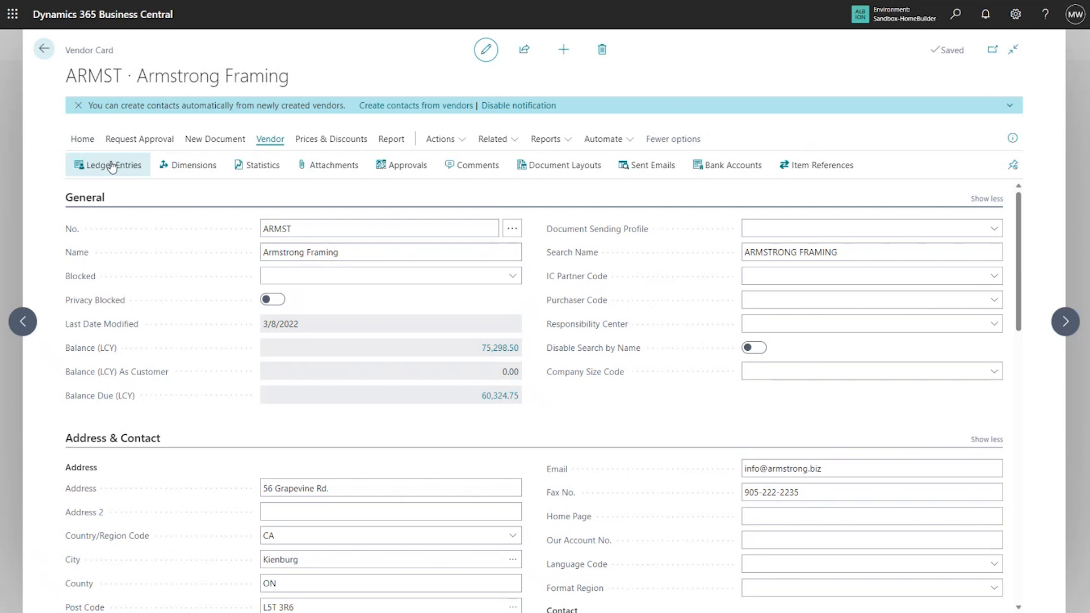
left_click(113, 165)
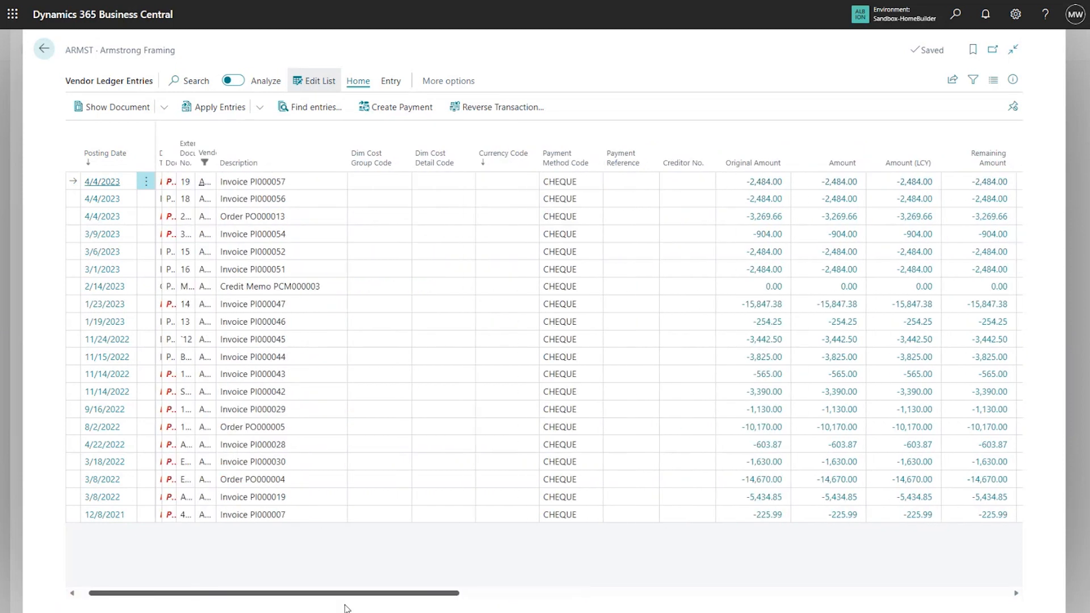
scroll("left", 3)
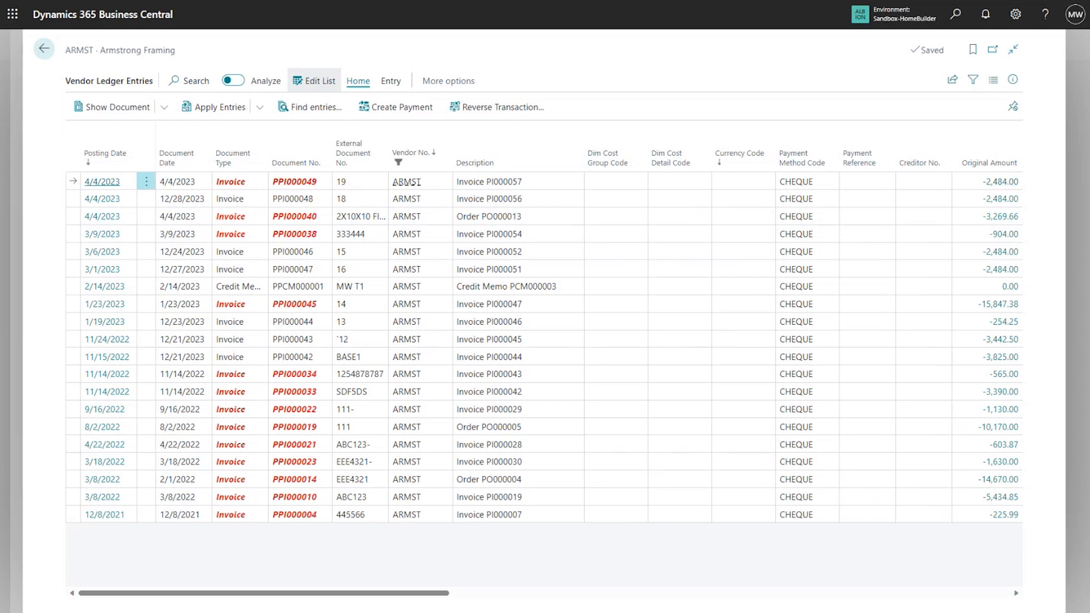
scroll("right", 3)
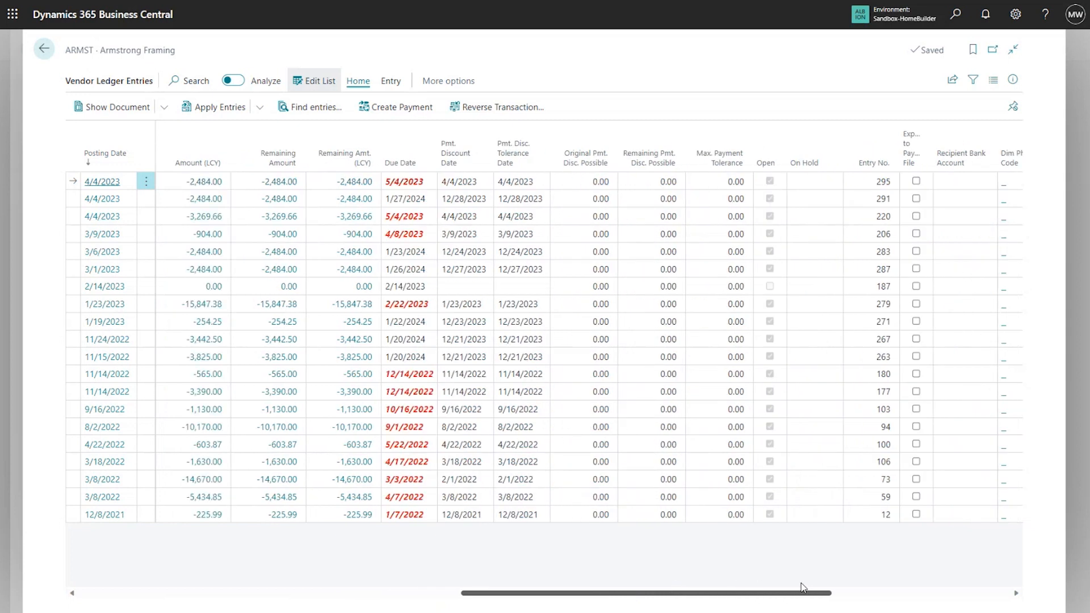
scroll("right", 3)
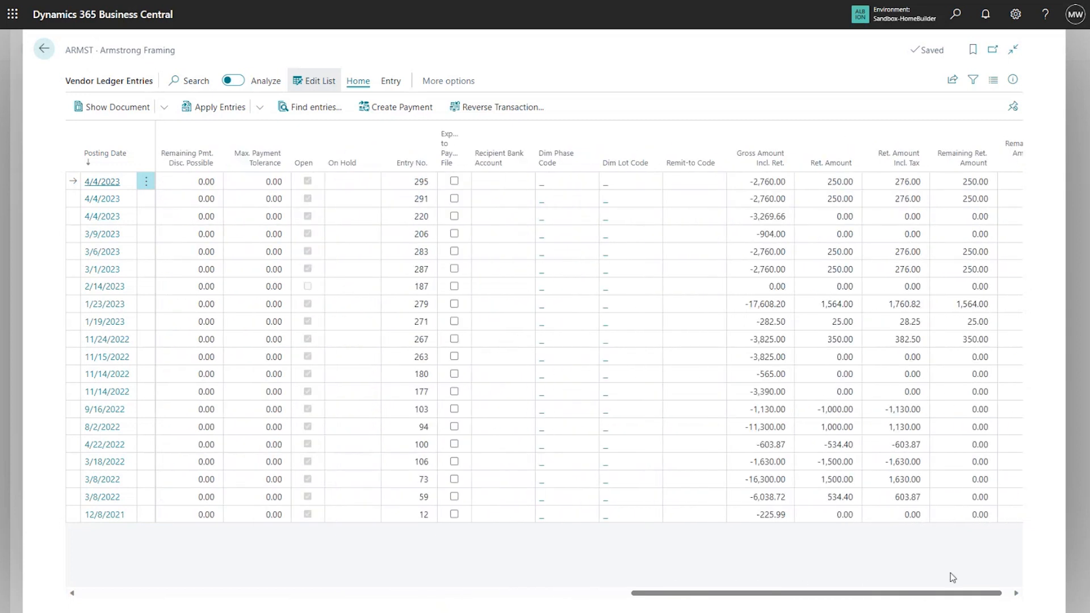
mouse_move(842, 186)
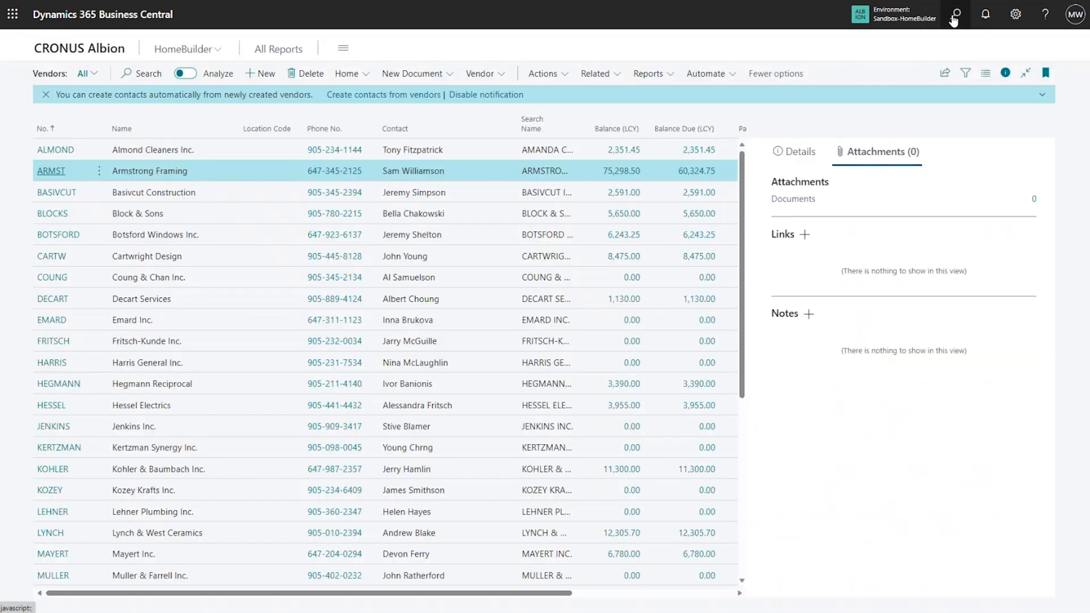
- Open Release Purchase Retainage and select Armstrong Framing entries 23, 24 and 25
type("retain")
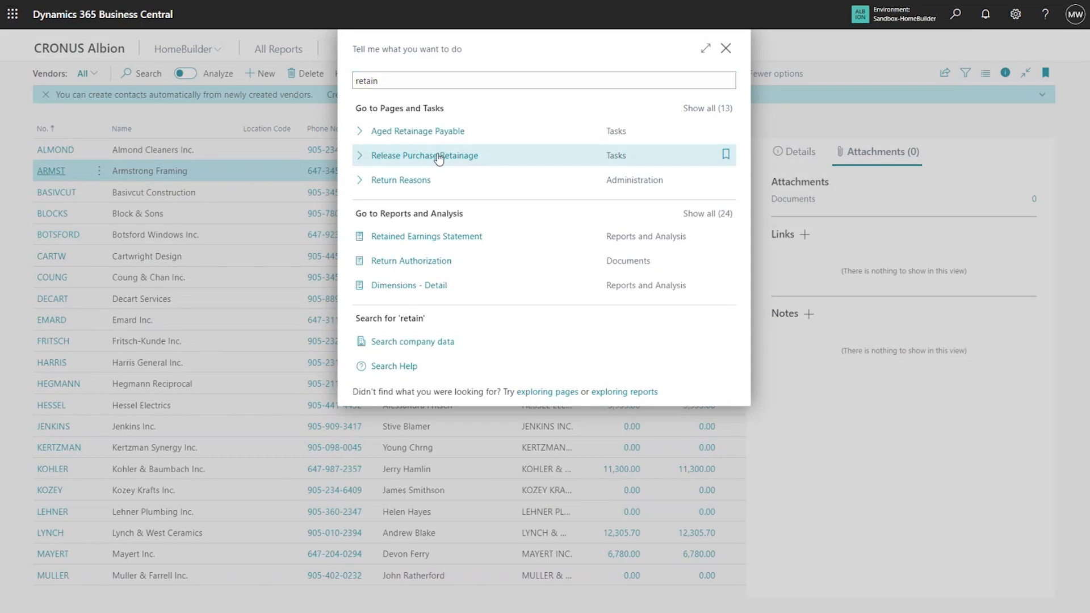
left_click(425, 155)
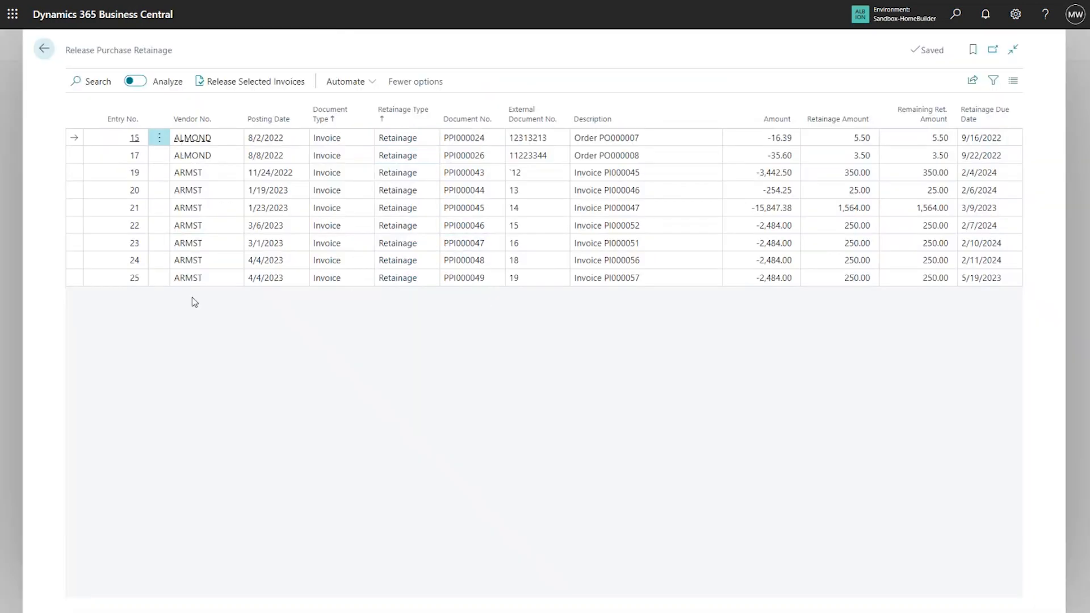
left_click(199, 277)
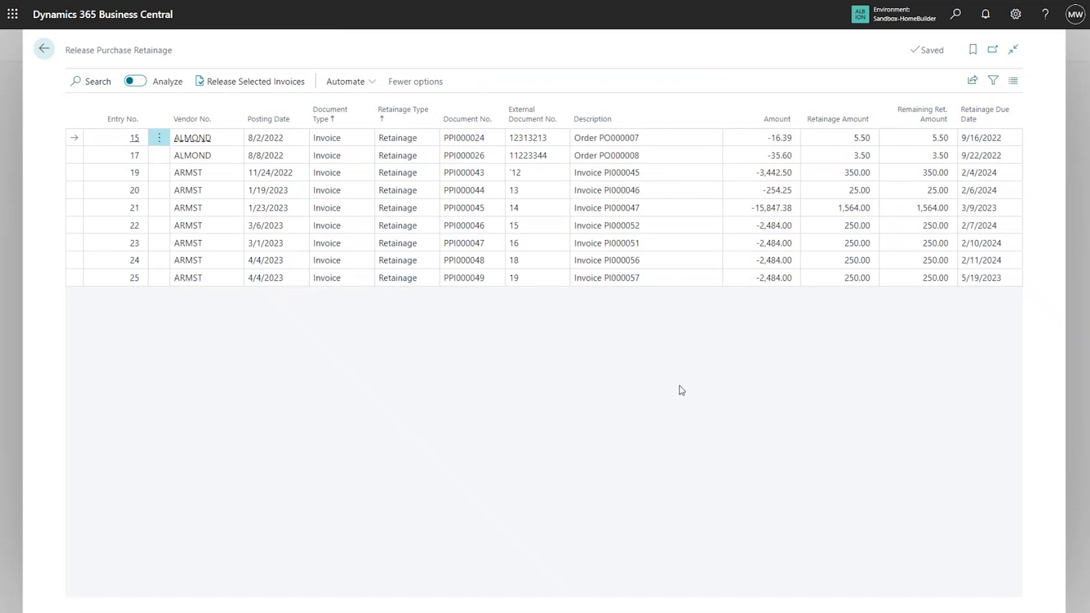
left_click(844, 190)
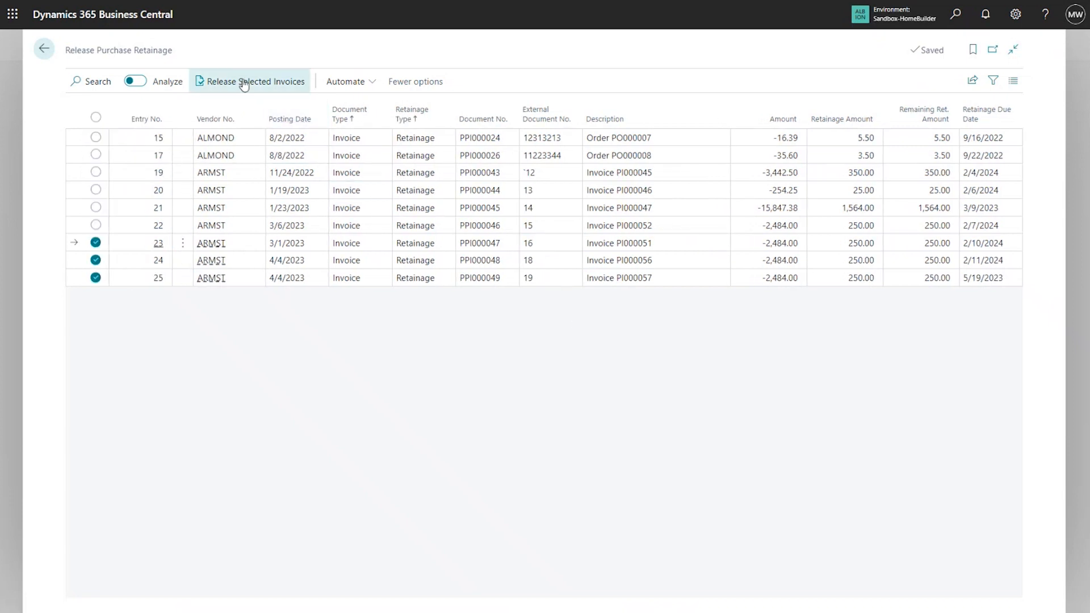
- Release the selected entries as multiple invoices dated by retainage due date
left_click(255, 81)
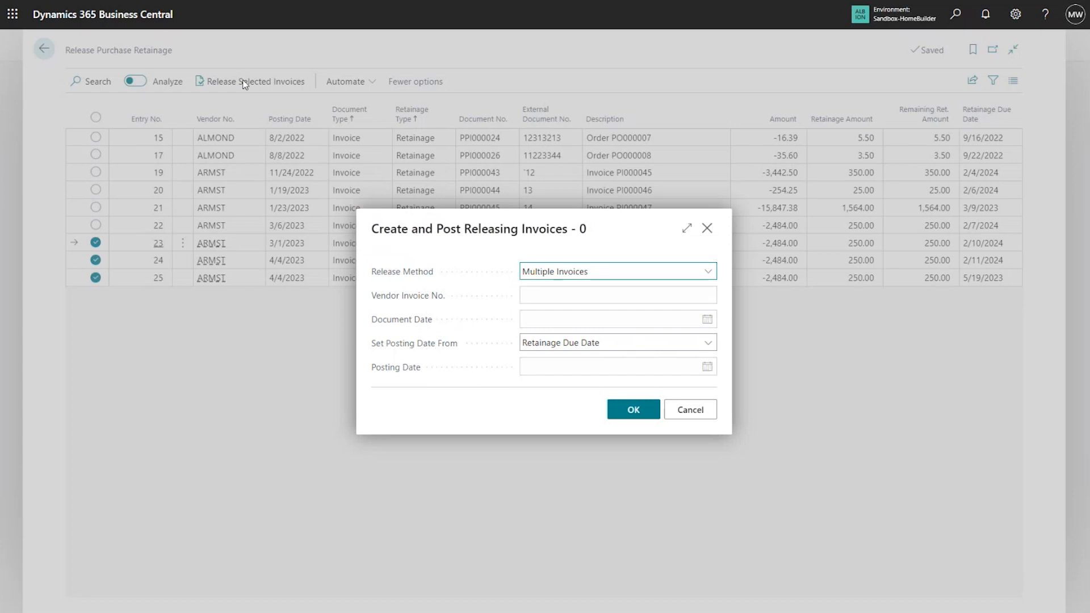
mouse_move(258, 350)
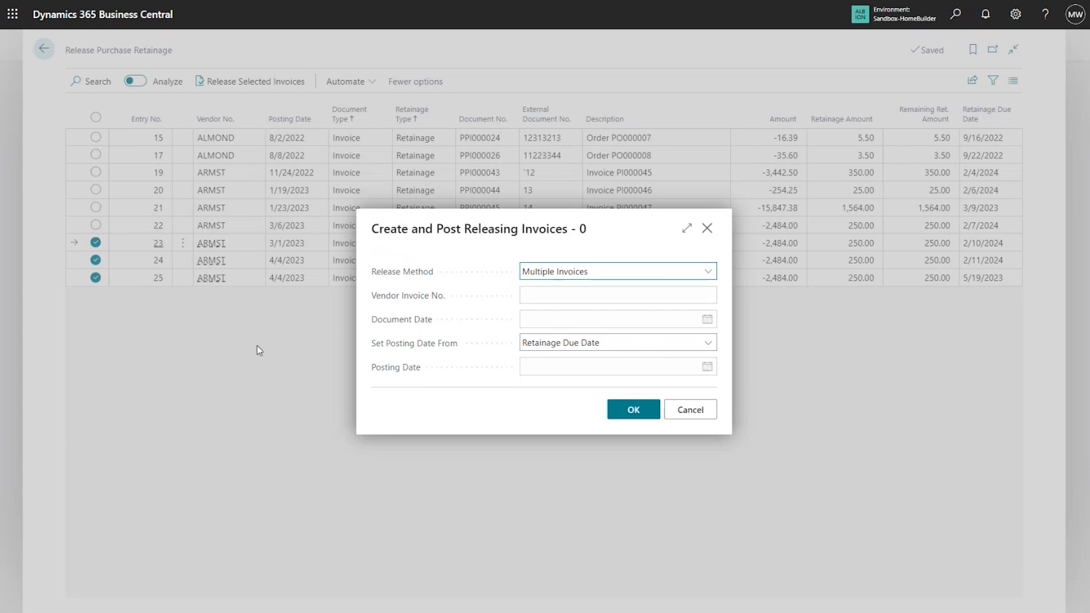
mouse_move(799, 313)
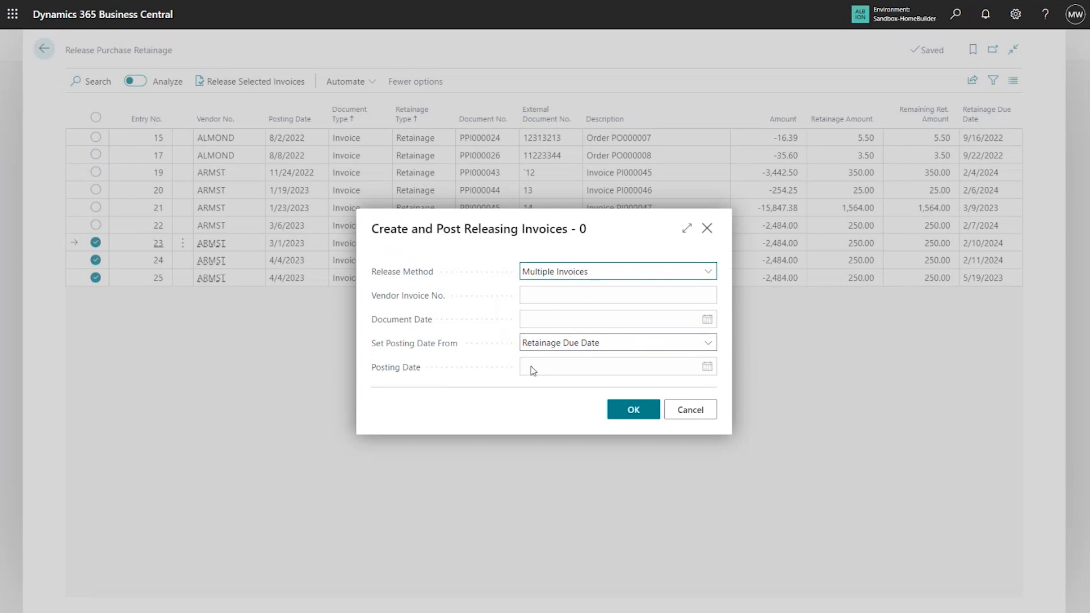
mouse_move(596, 341)
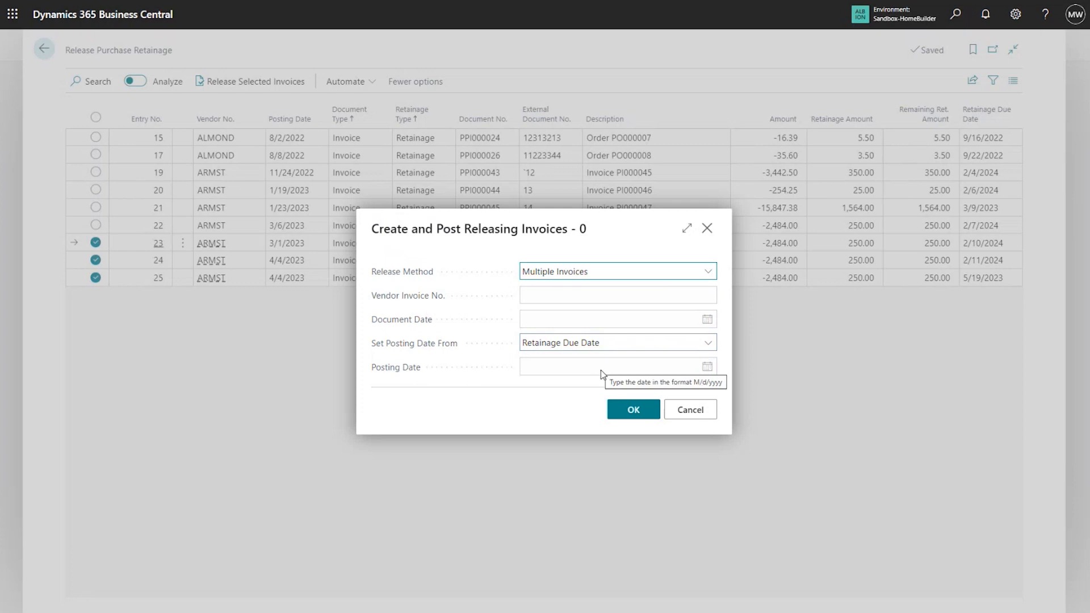
mouse_move(613, 317)
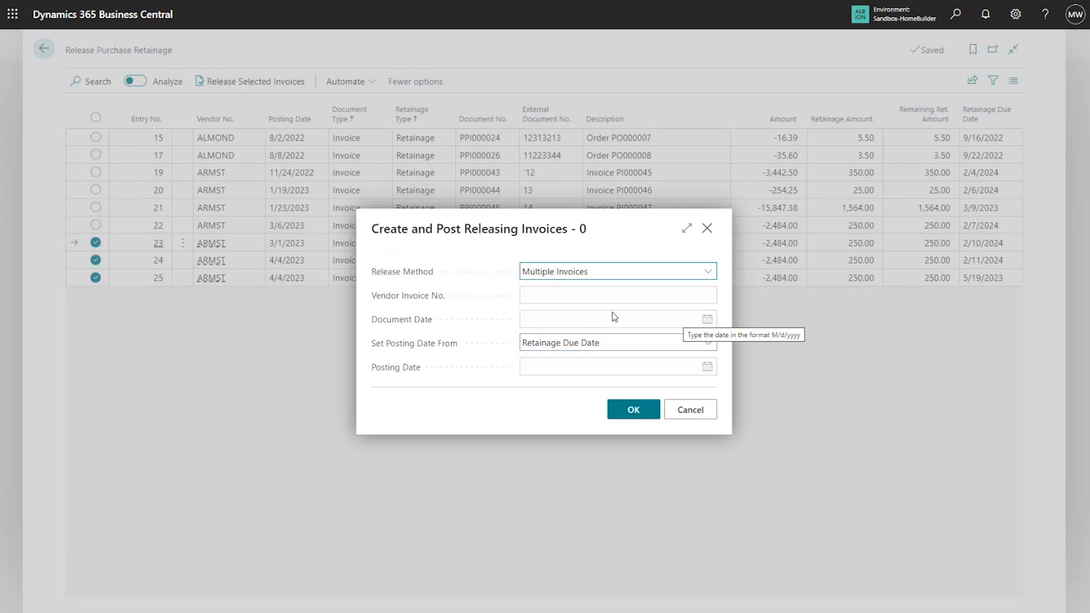
mouse_move(595, 402)
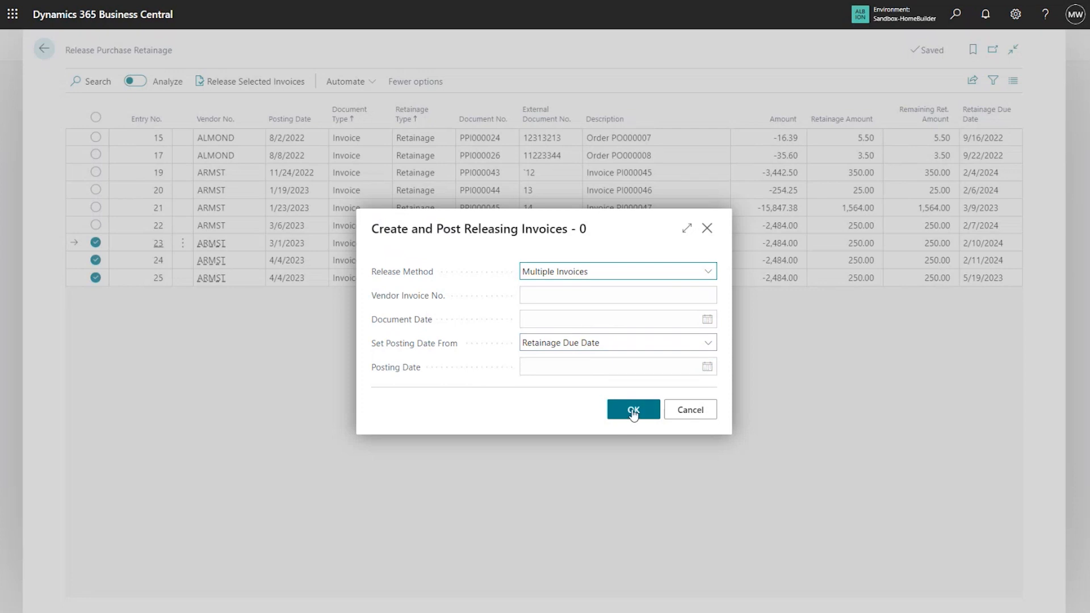
left_click(709, 341)
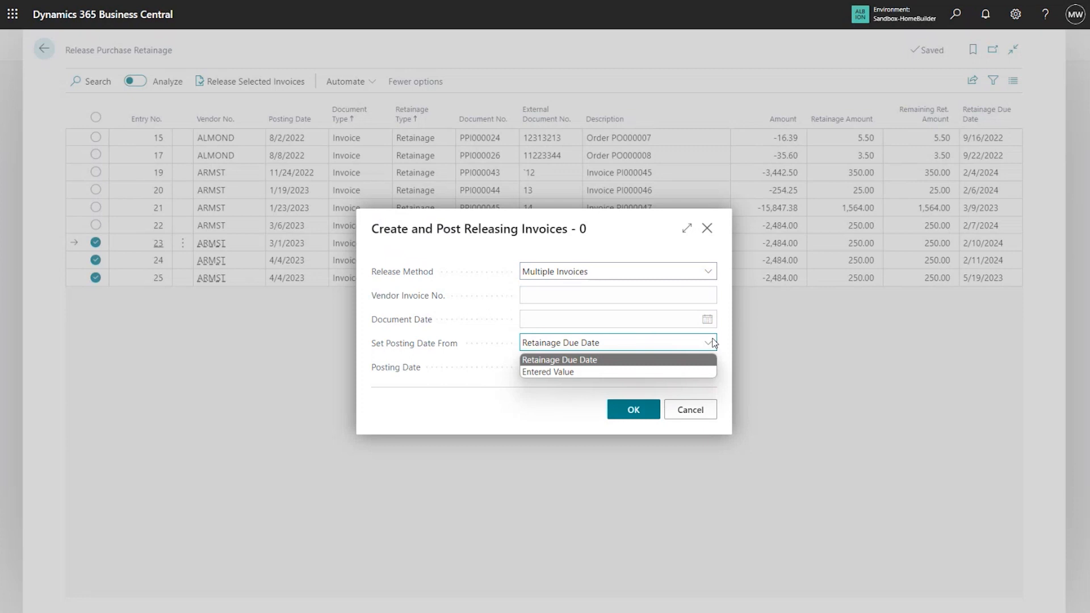
mouse_move(567, 363)
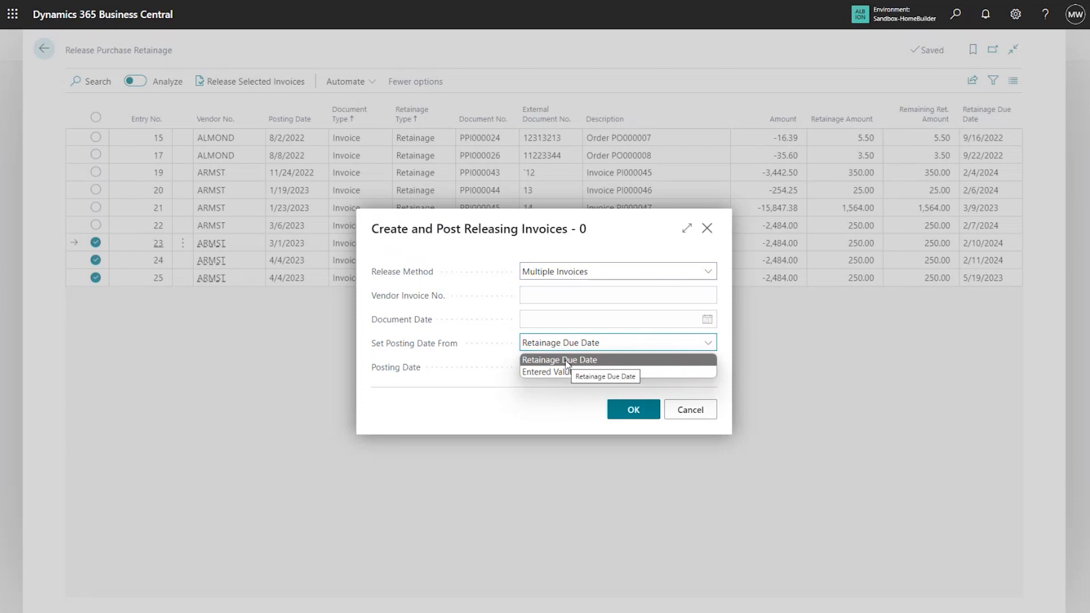
left_click(561, 360)
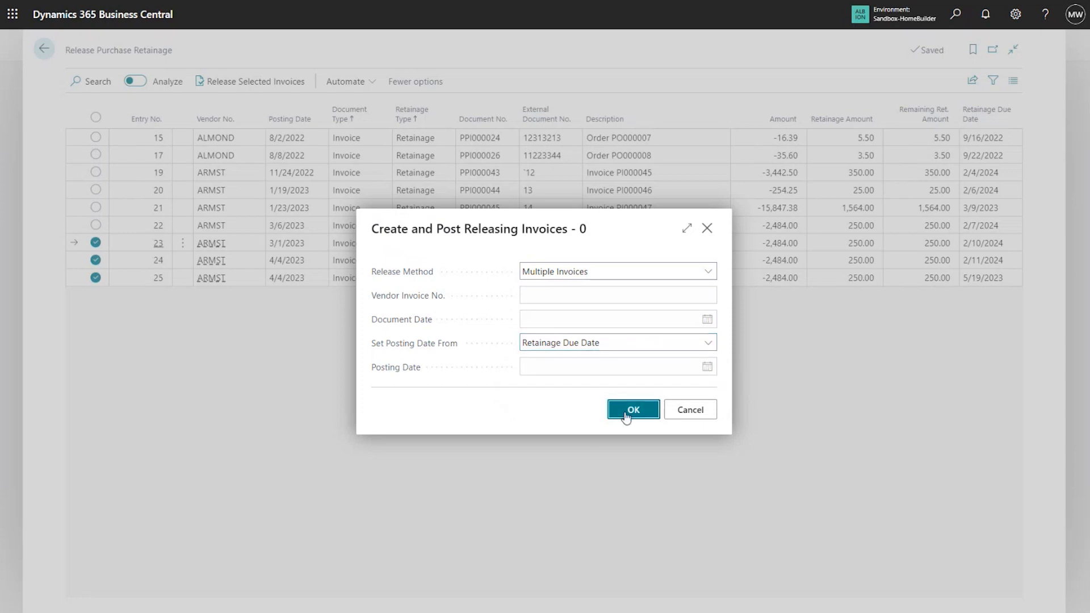
left_click(632, 409)
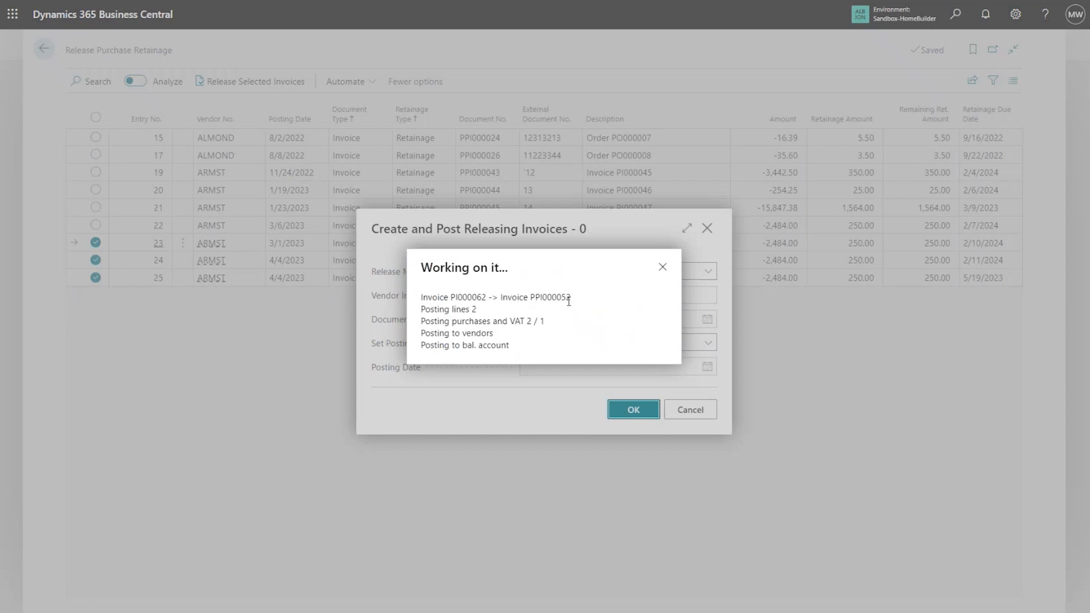
left_click(632, 409)
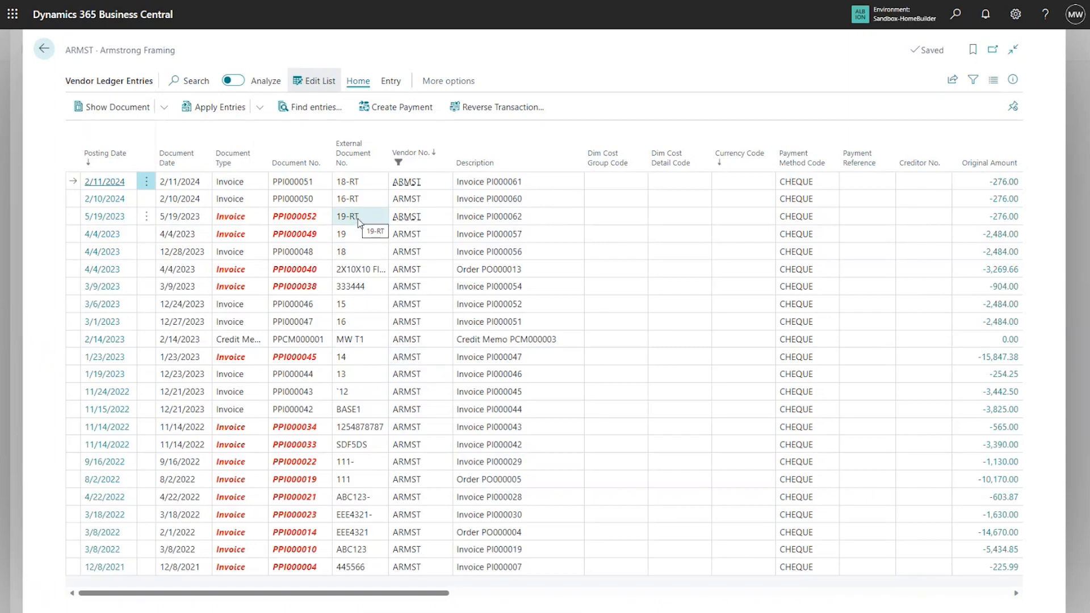
mouse_move(357, 224)
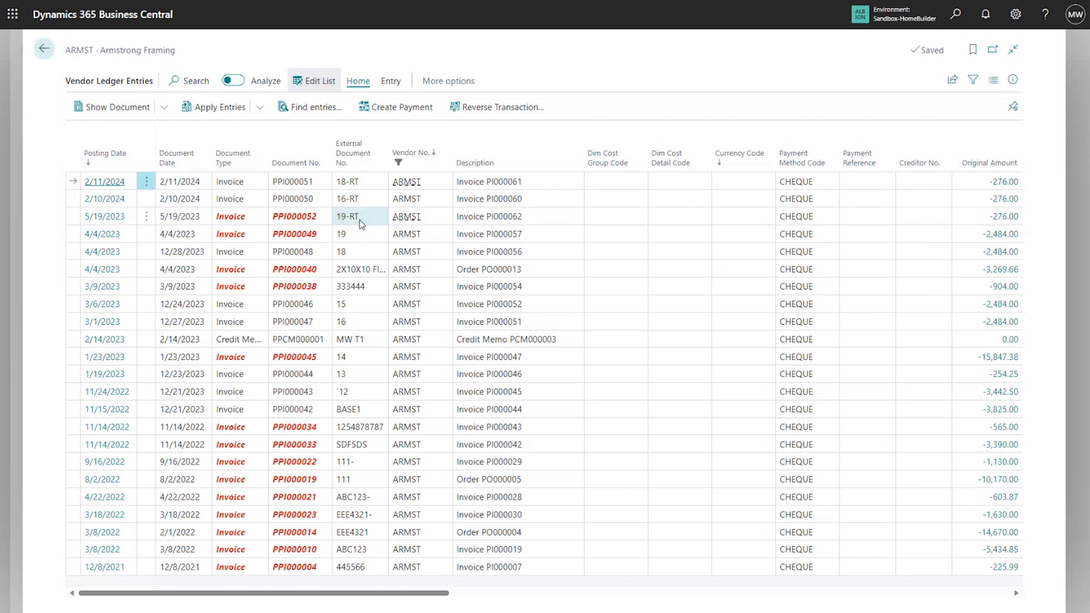
mouse_move(344, 224)
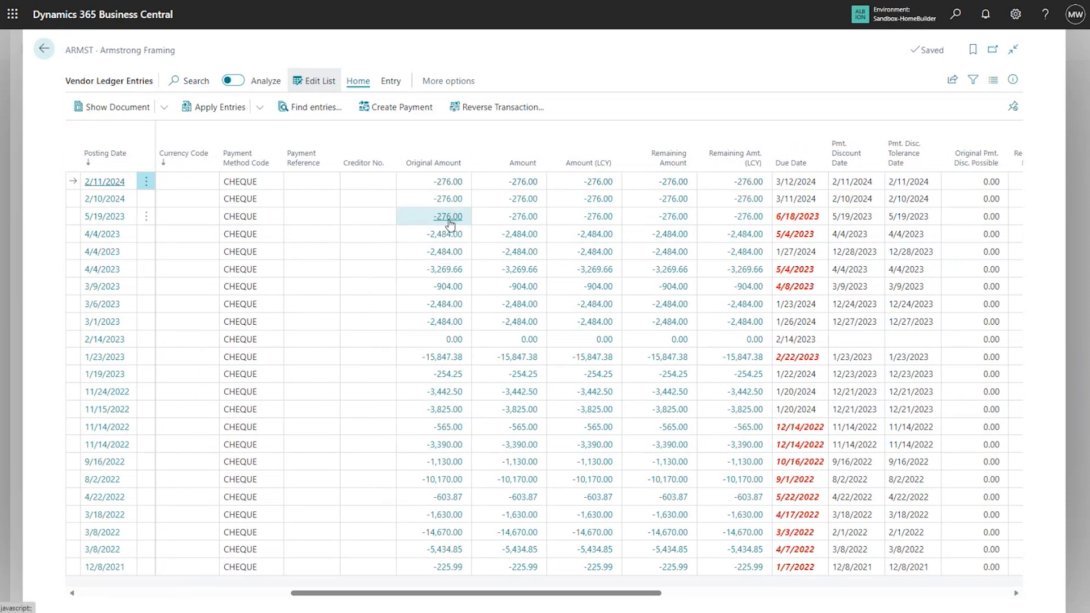
mouse_move(448, 217)
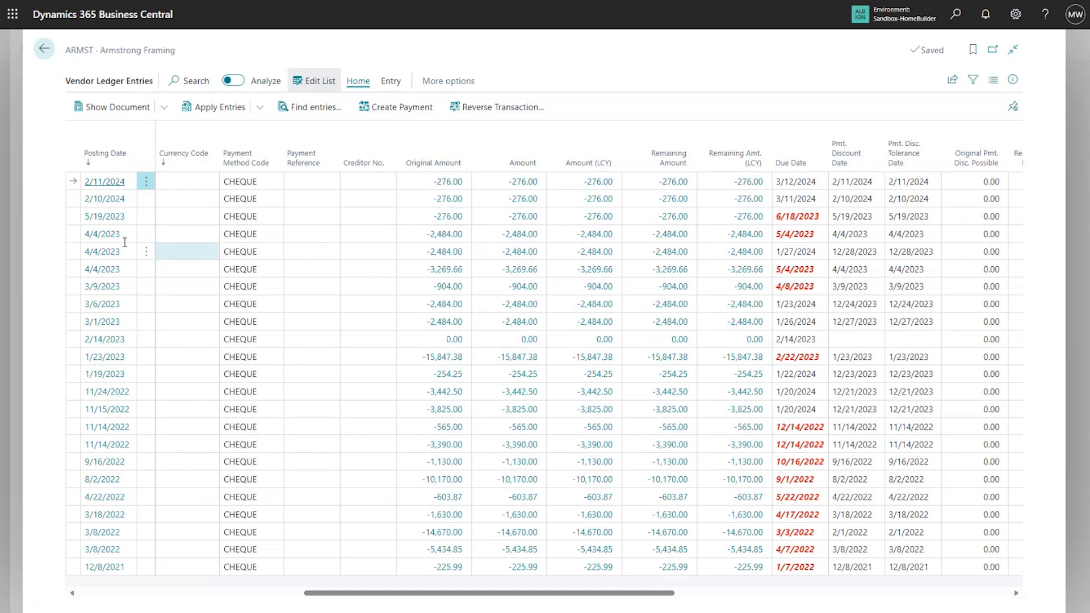
- Review the three new -276.00 release invoices PI000060–PI000062, then return to Vendors
scroll("right", 3)
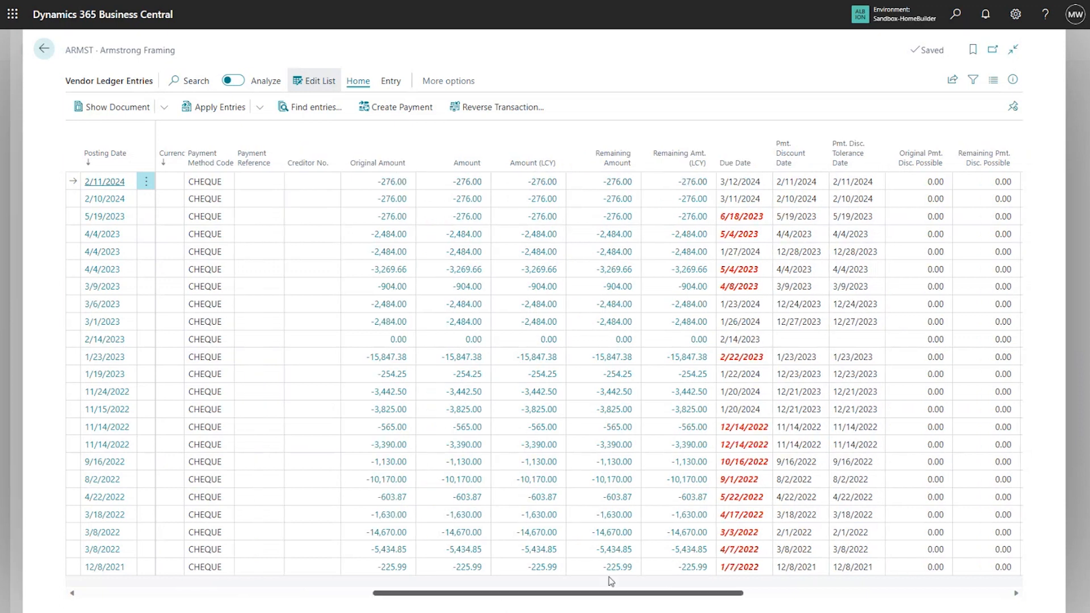
scroll("right", 3)
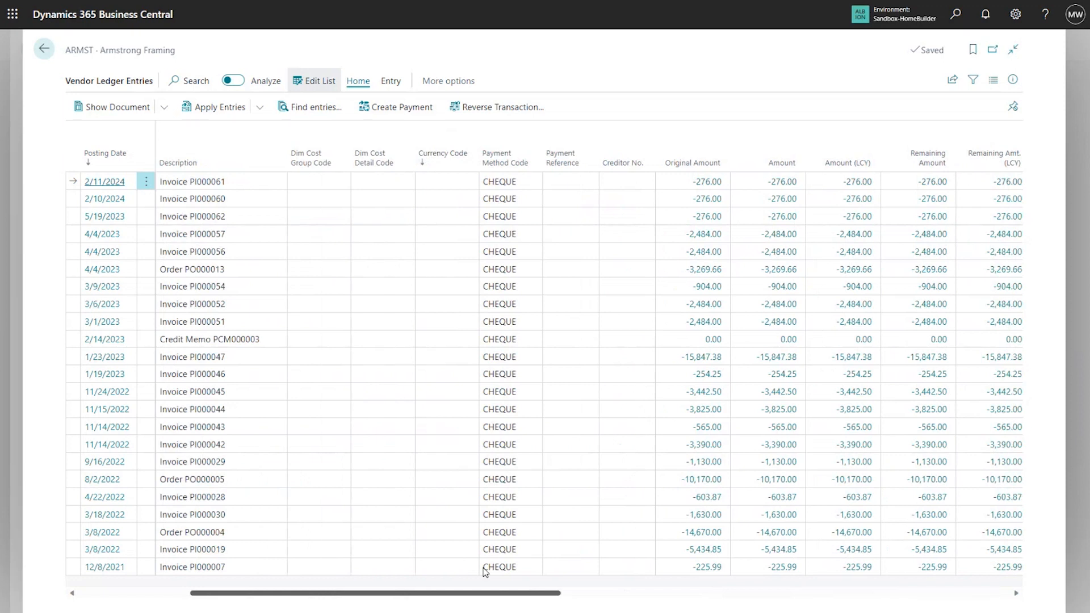
mouse_move(705, 216)
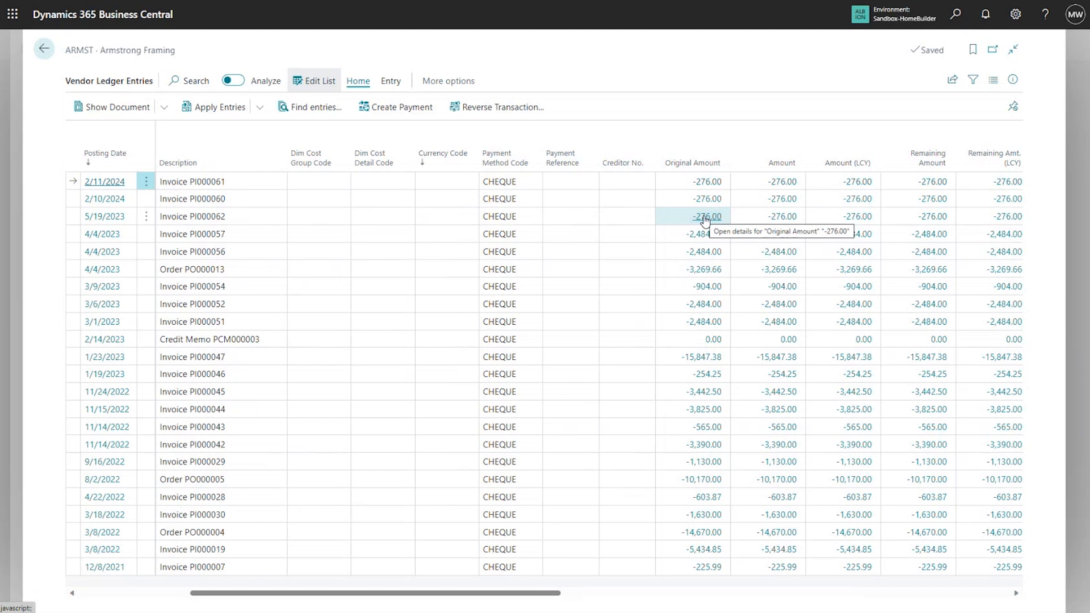
mouse_move(641, 69)
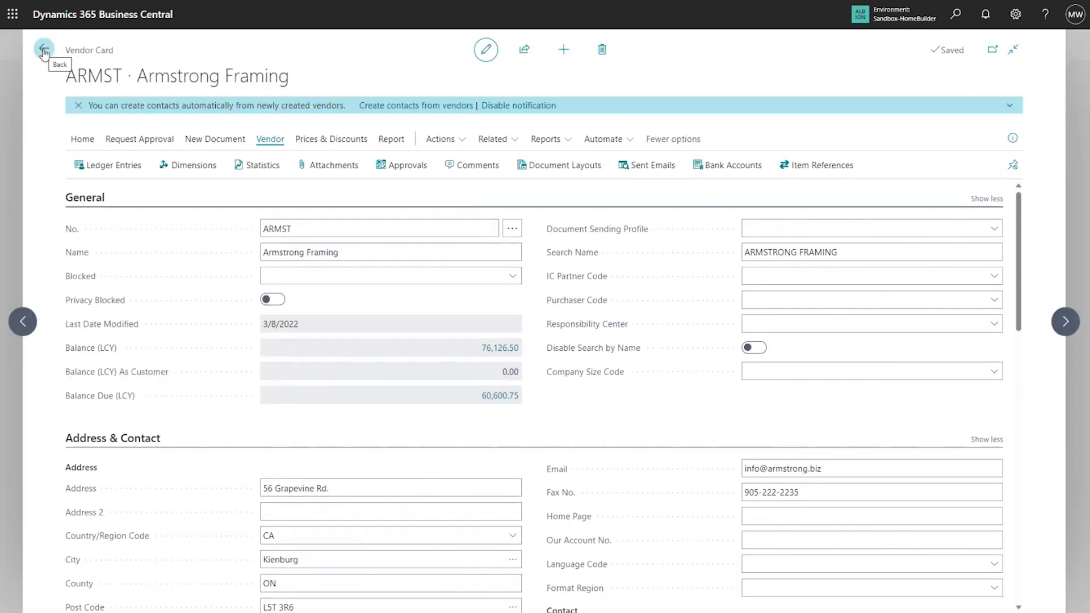
left_click(43, 49)
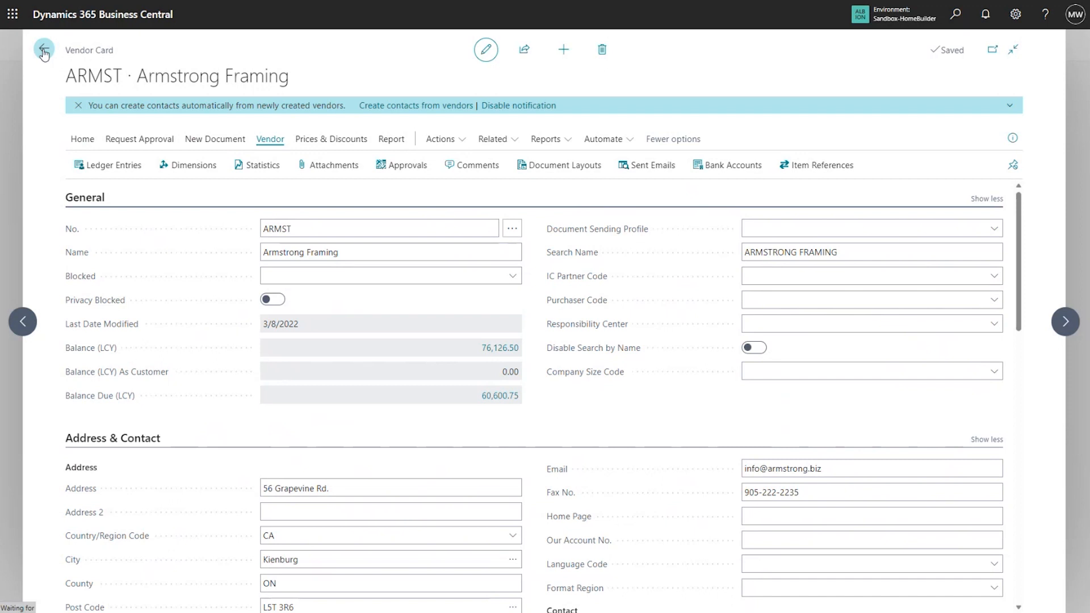
left_click(43, 50)
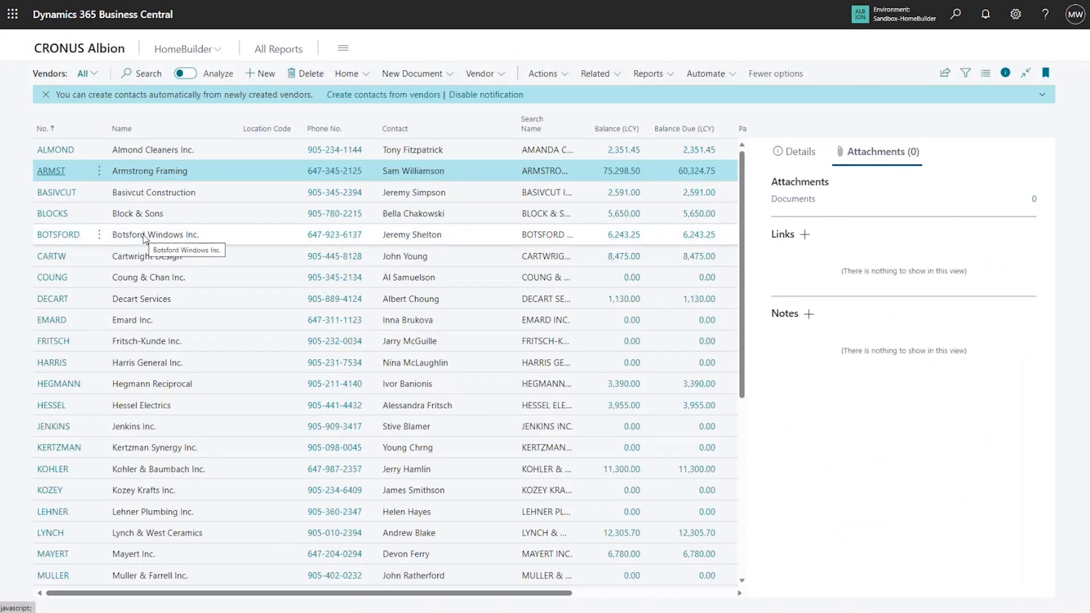